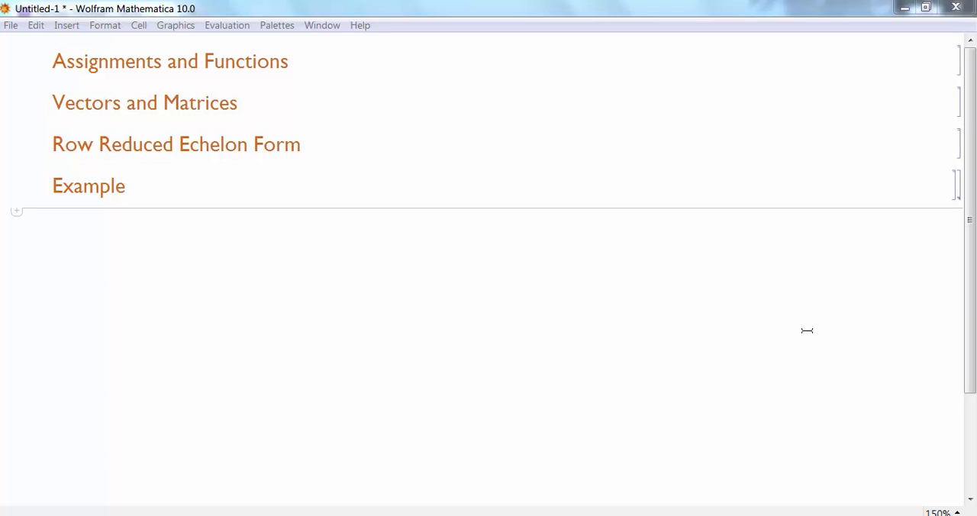
mouse_move(298, 75)
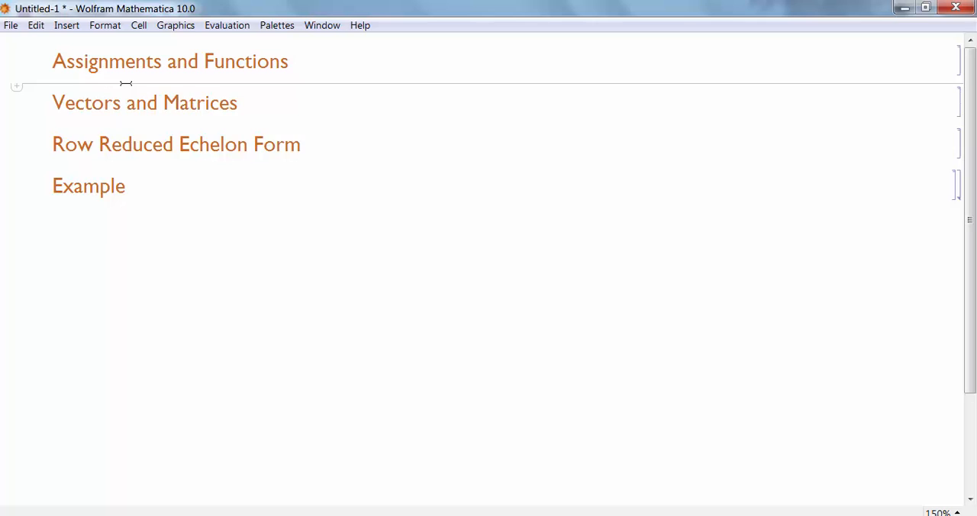
Assign a = 3, then clear it with Clear[a] so a evaluates to the bare symbol.
text(a = 3)
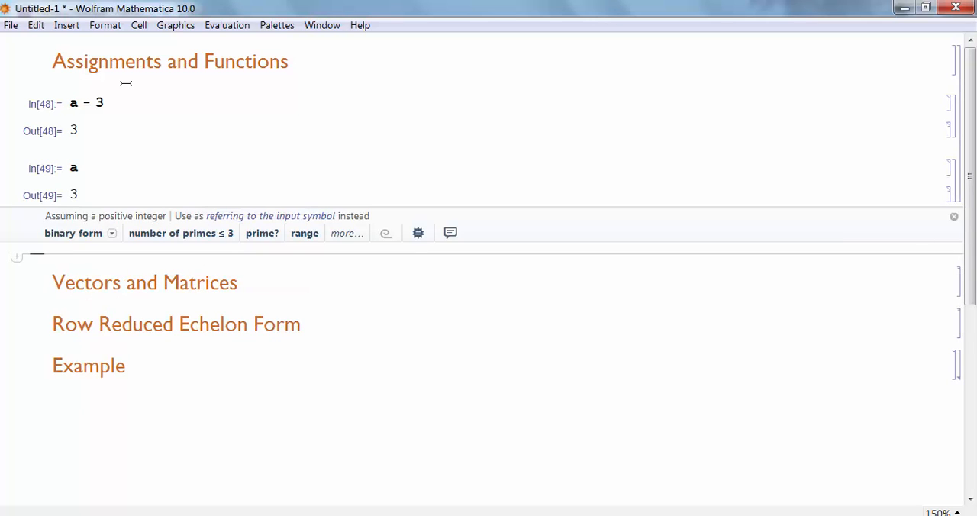
mouse_move(913, 99)
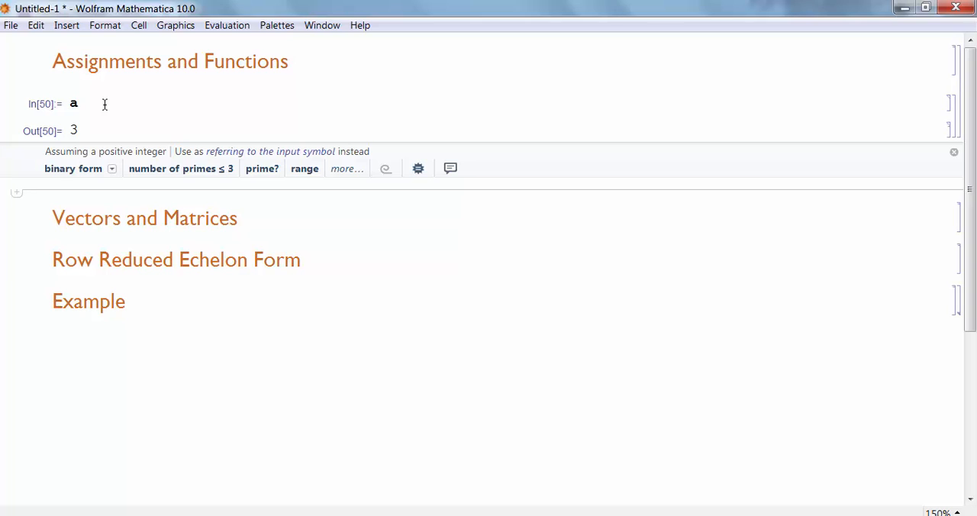
click(953, 151)
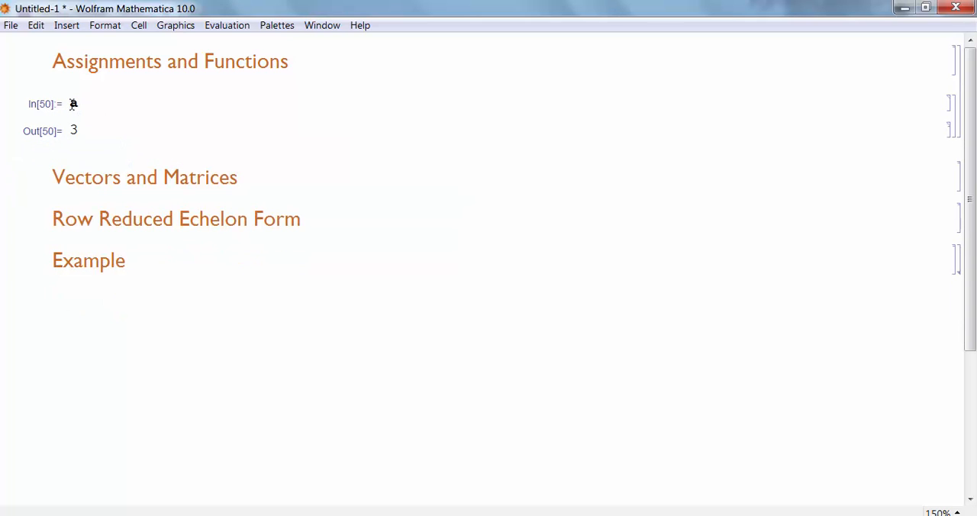
text(Clear[a)
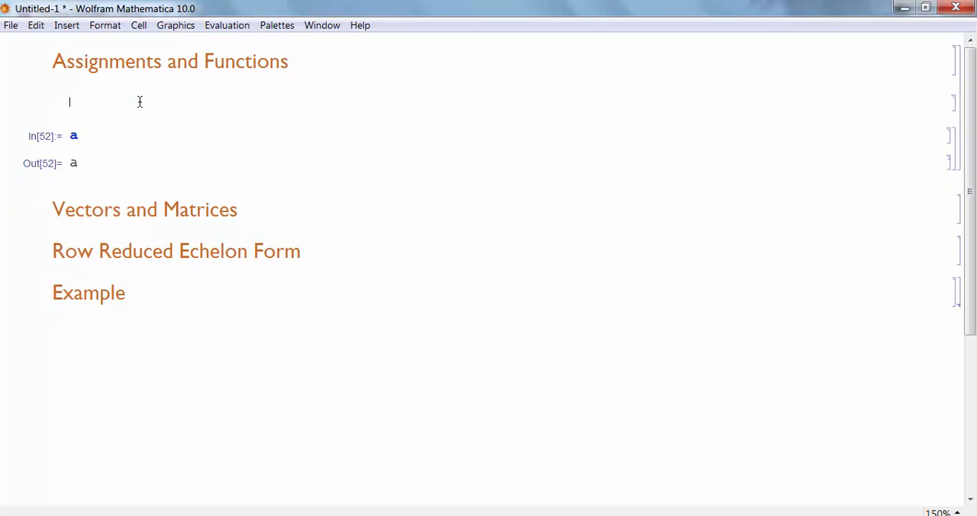
Assign a = Plot[Sin[x], {x, 0, 3}], then delete the example cells.
text(a)
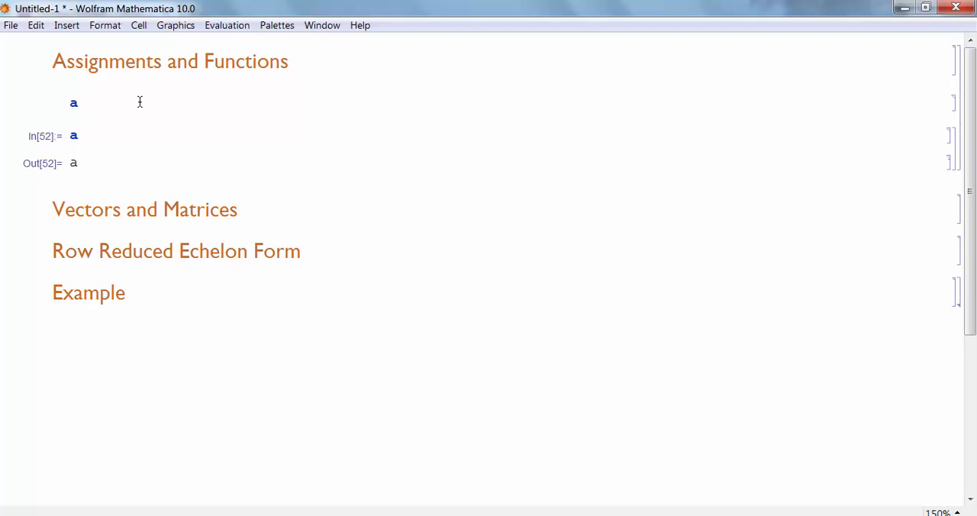
text(= Plot[)
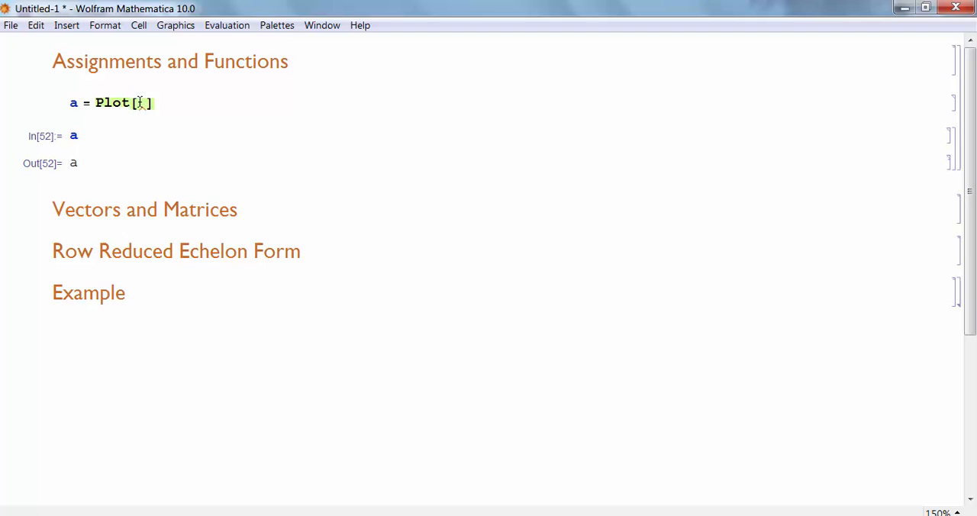
text(Sin[x])
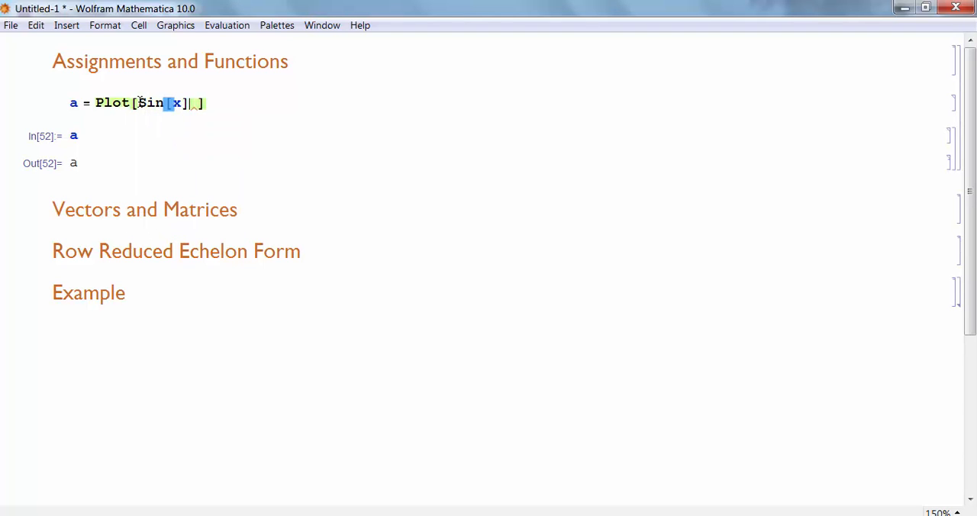
text(, {x})
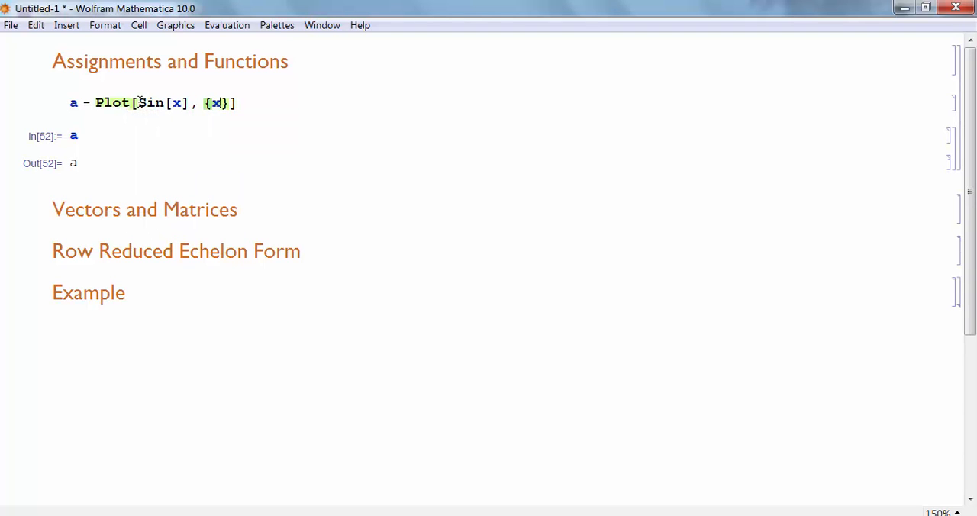
text(, 0, 3)
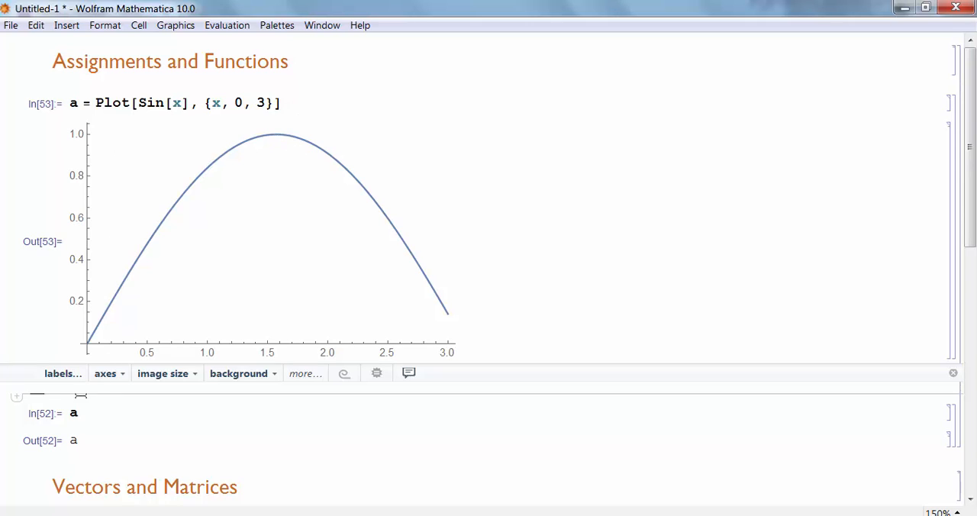
click(76, 412)
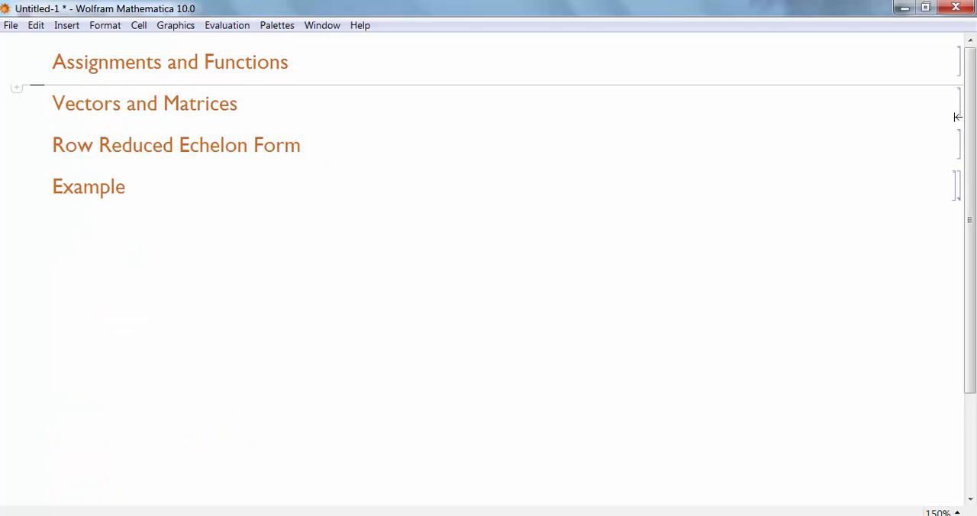
Define f[x_] := x^2 + 3 x under Assignments and Functions.
text(f)
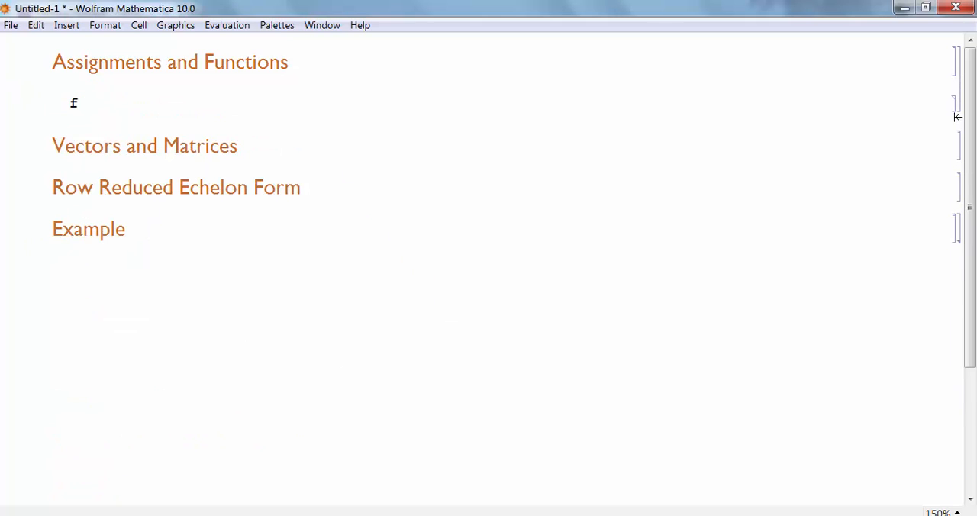
text([)
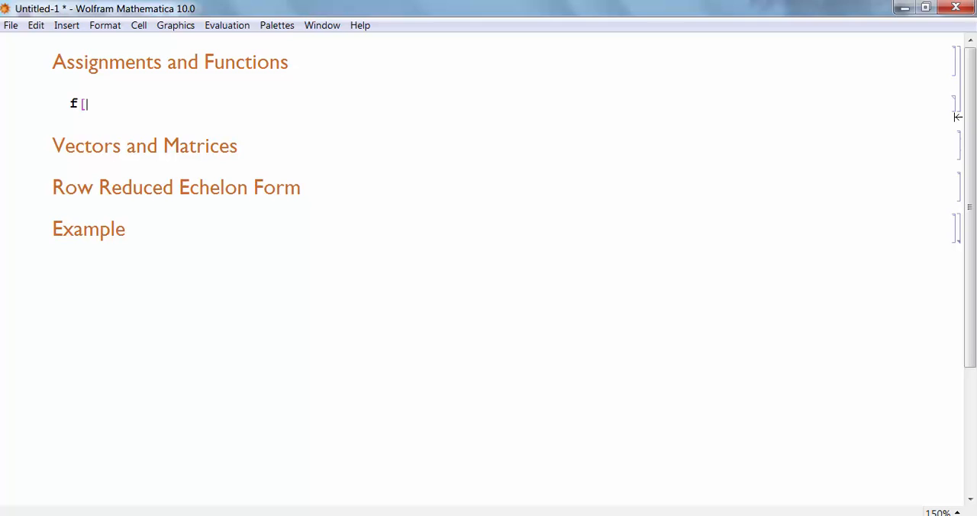
text(x_)
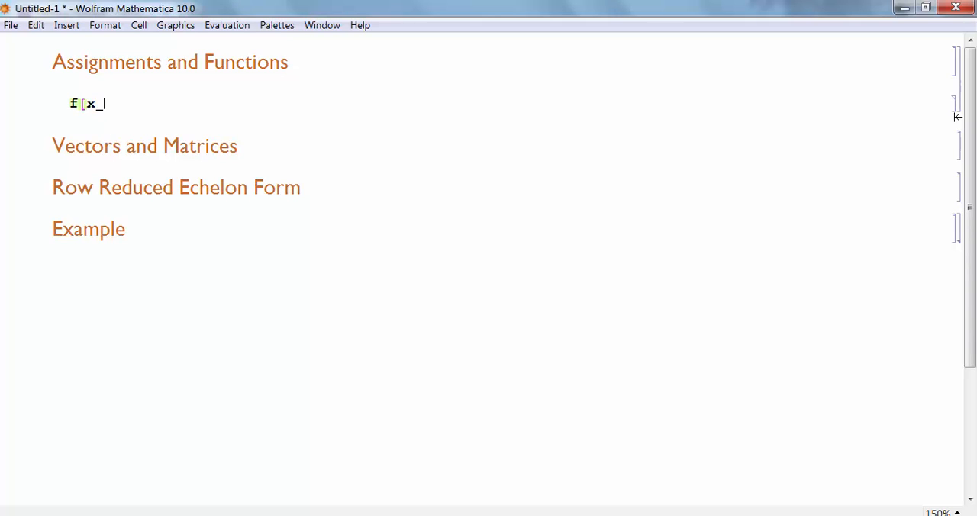
text(])
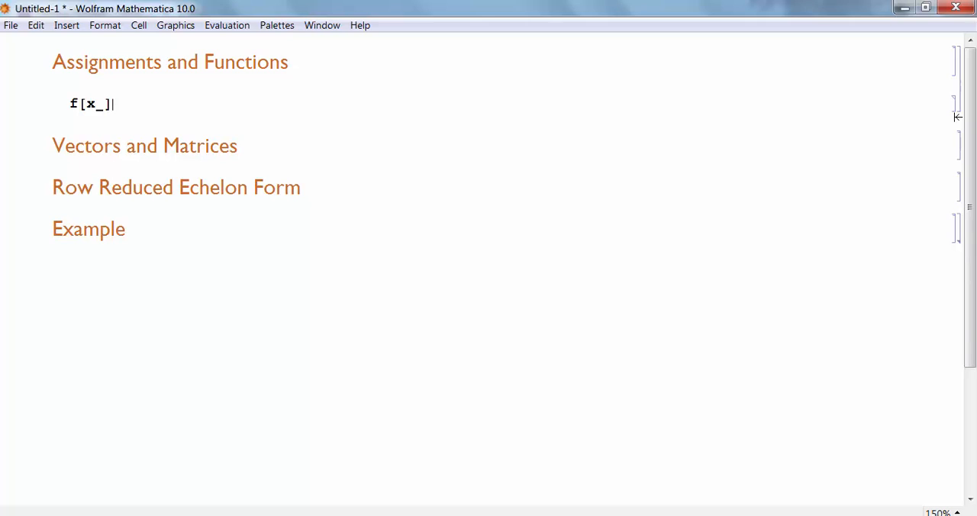
text(:=)
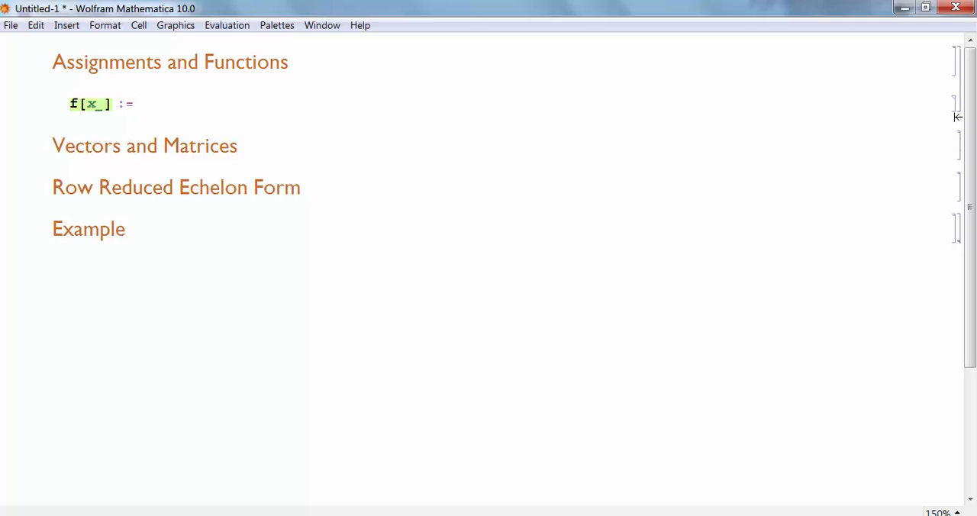
text(x)
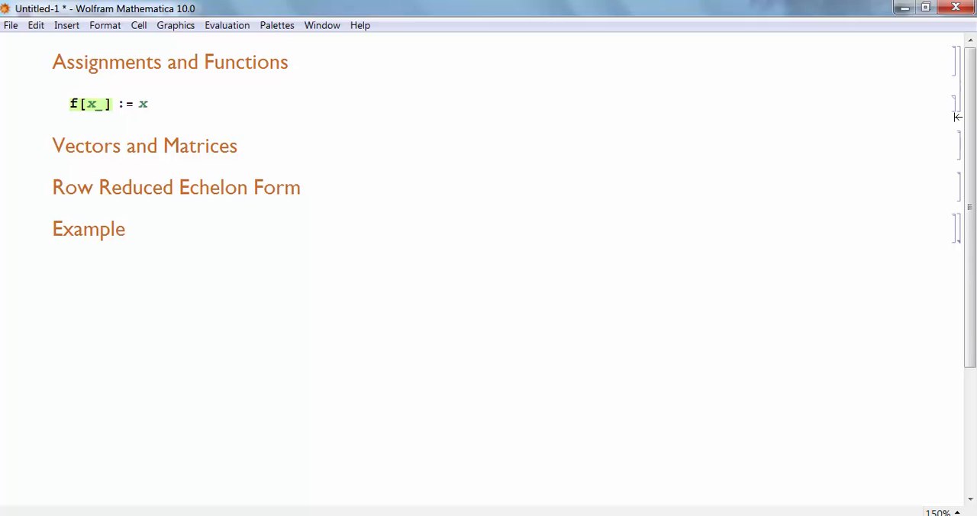
text(2)
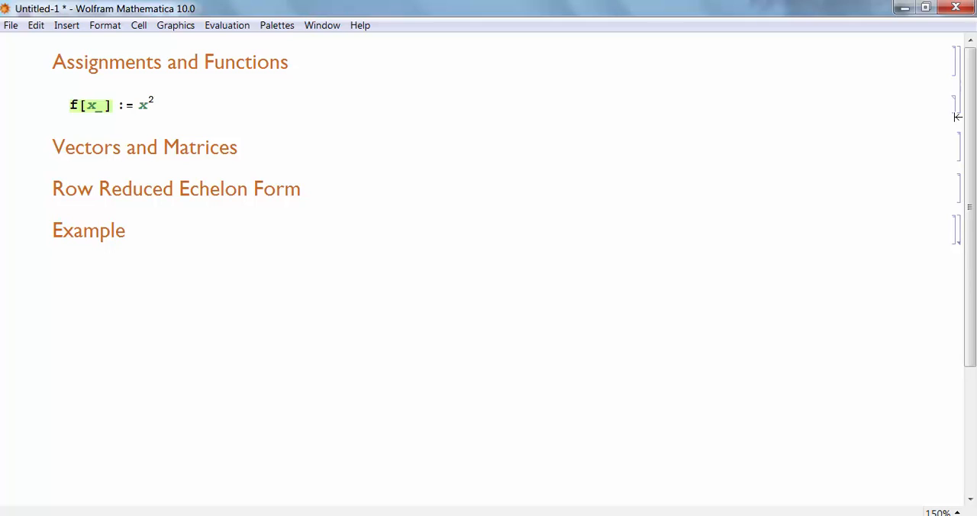
text(+ 3 x)
text(f)
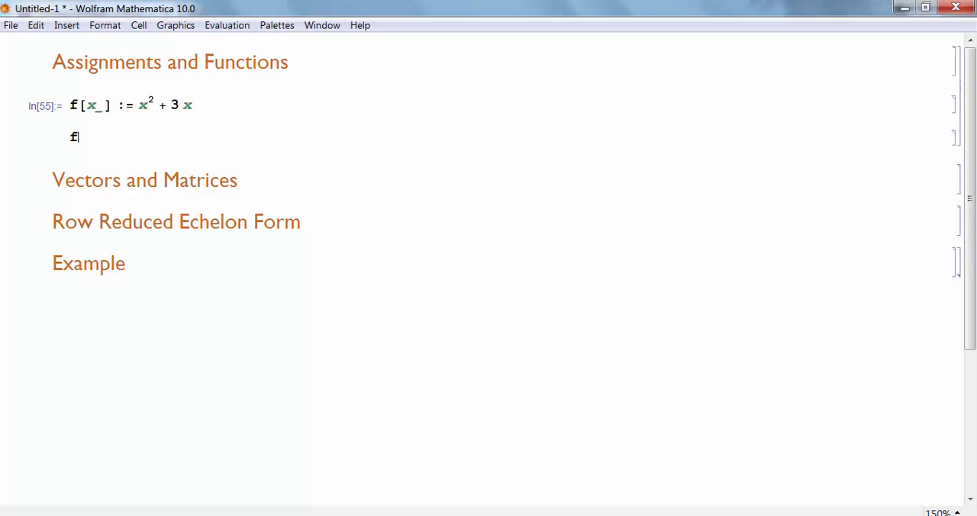
Evaluate f[2] to get 10 and select the right-hand side x^2 + 3 x for replacement.
text([])
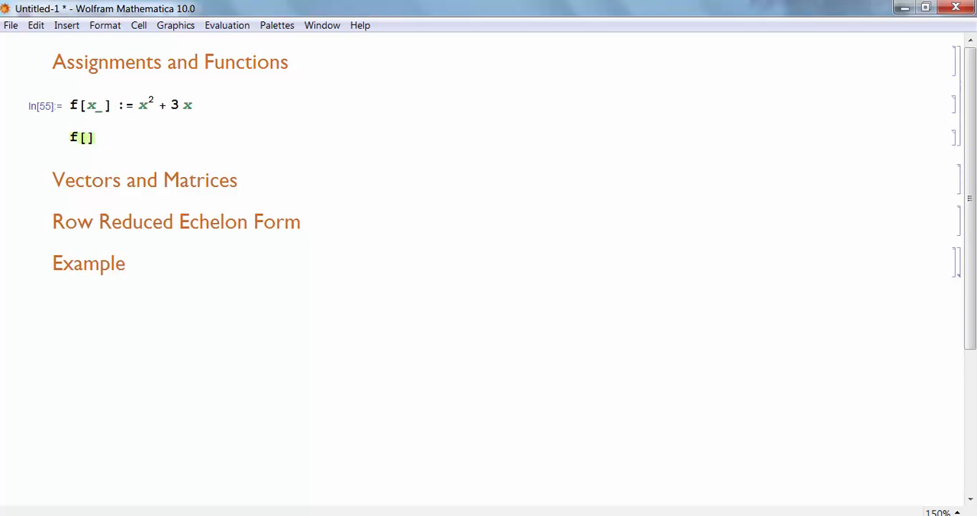
click(84, 138)
text(2)
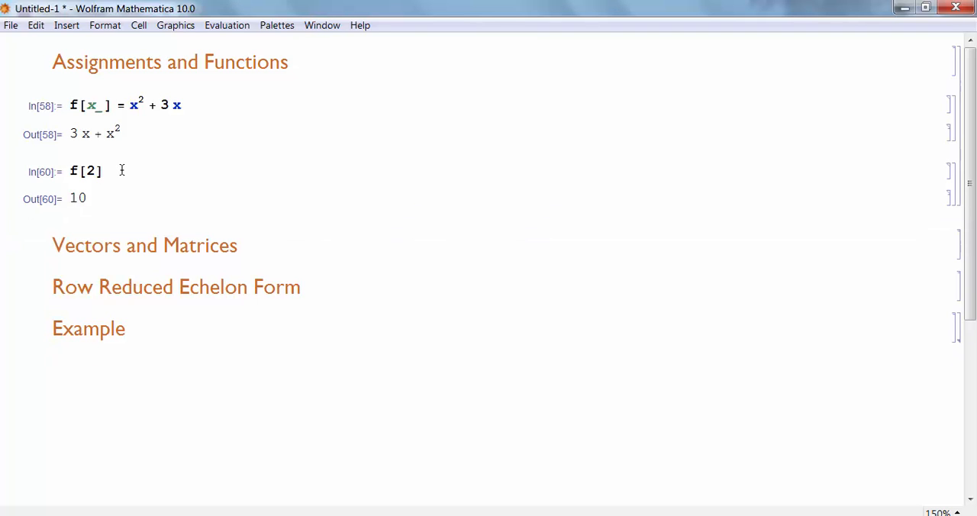
click(104, 171)
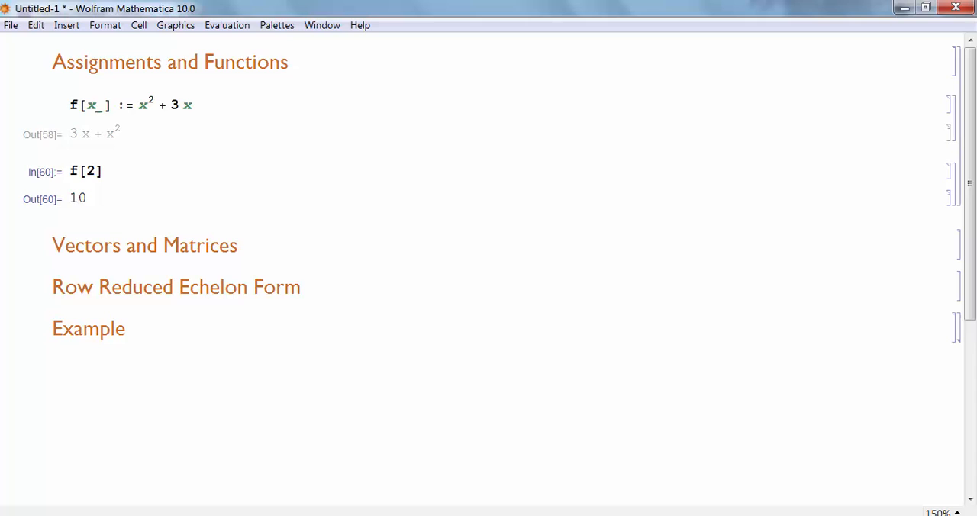
drag(138, 104, 192, 103)
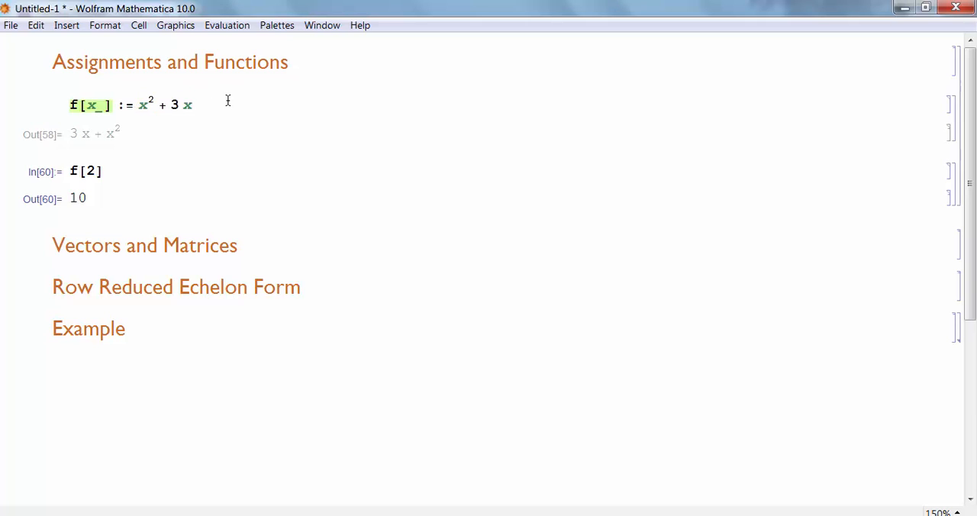
Redefine f[x_] := Plot[Sin[t], {t, 0, x}] so f[2] draws the sine curve to 2.
text(Plo)
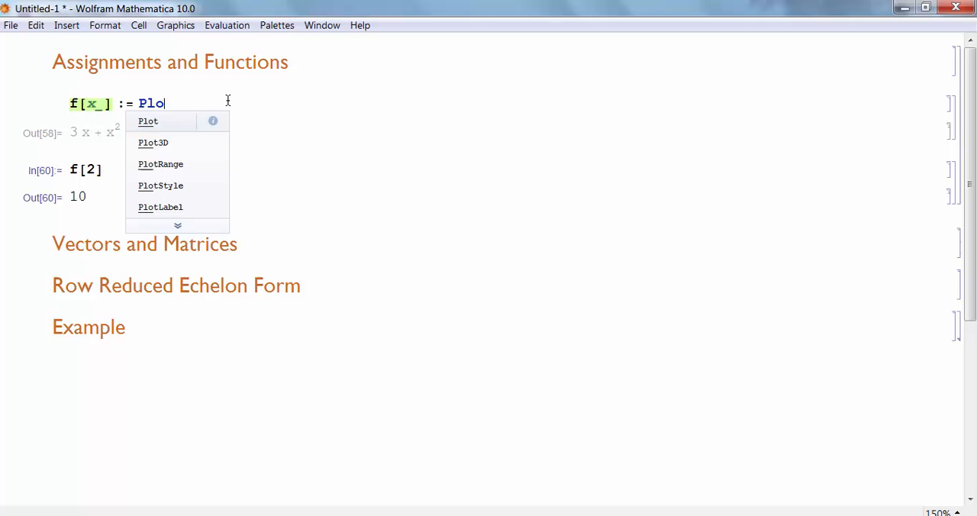
click(147, 121)
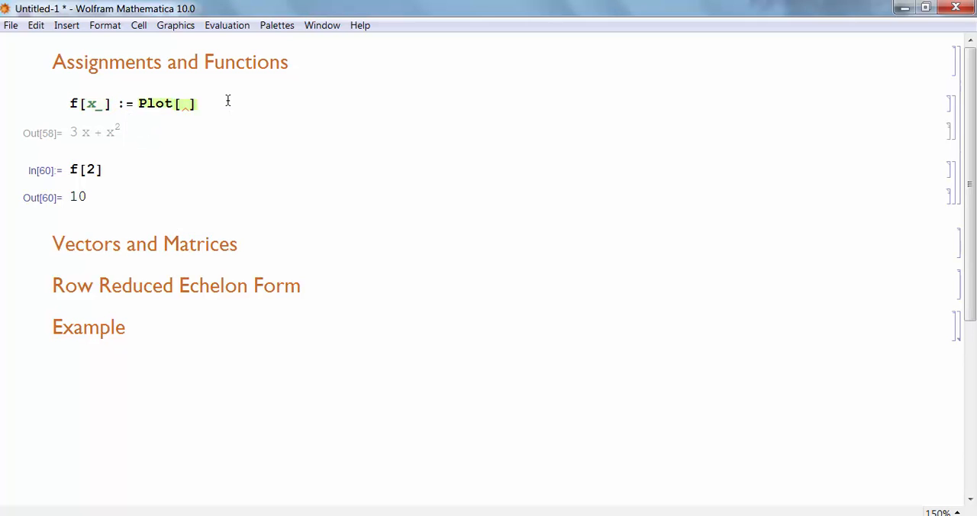
text(Sin[)
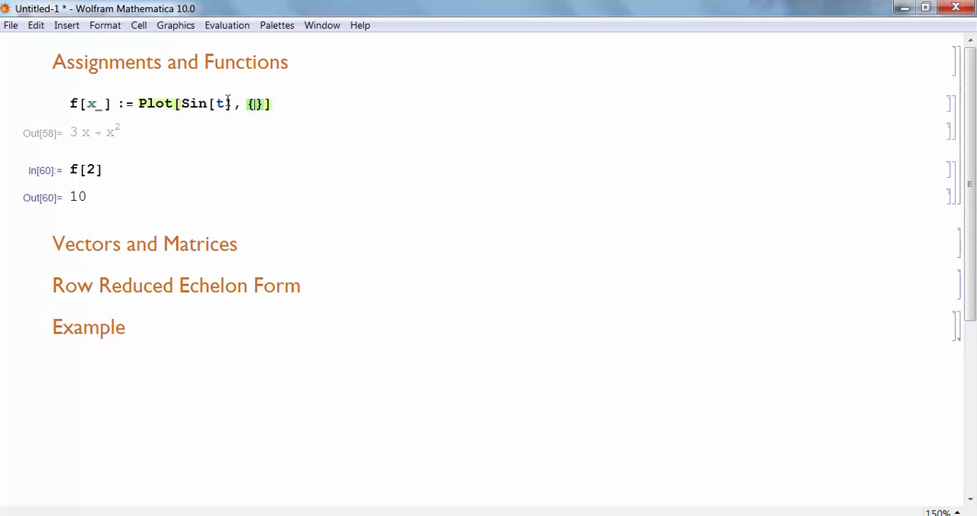
text(t, 0,)
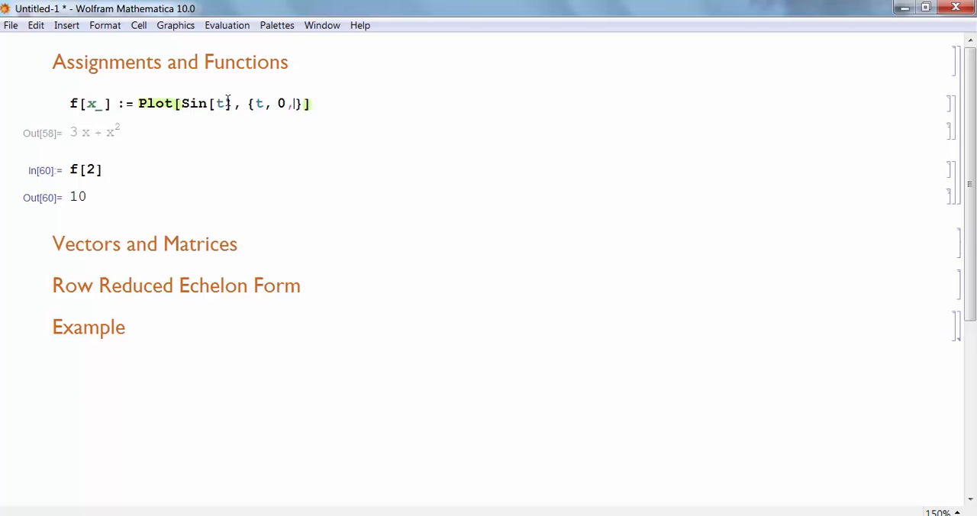
text(x)
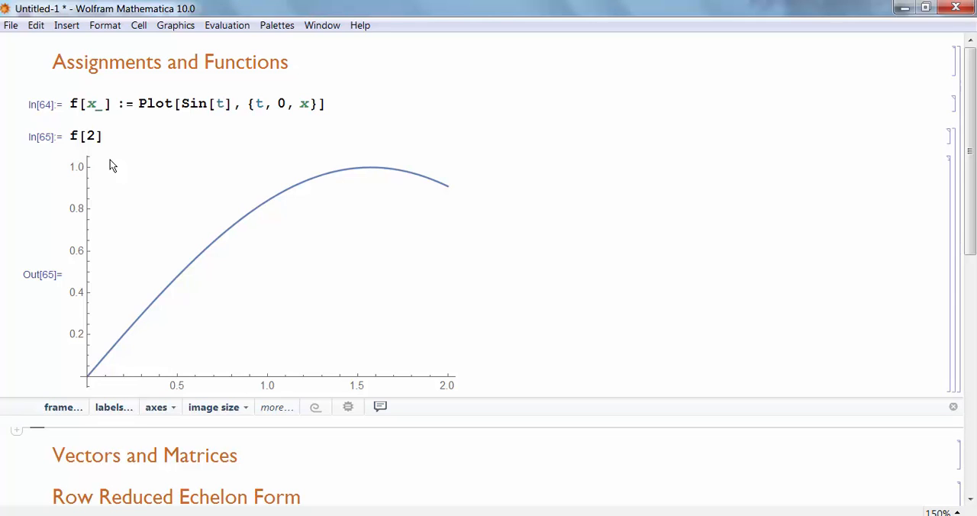
mouse_move(615, 208)
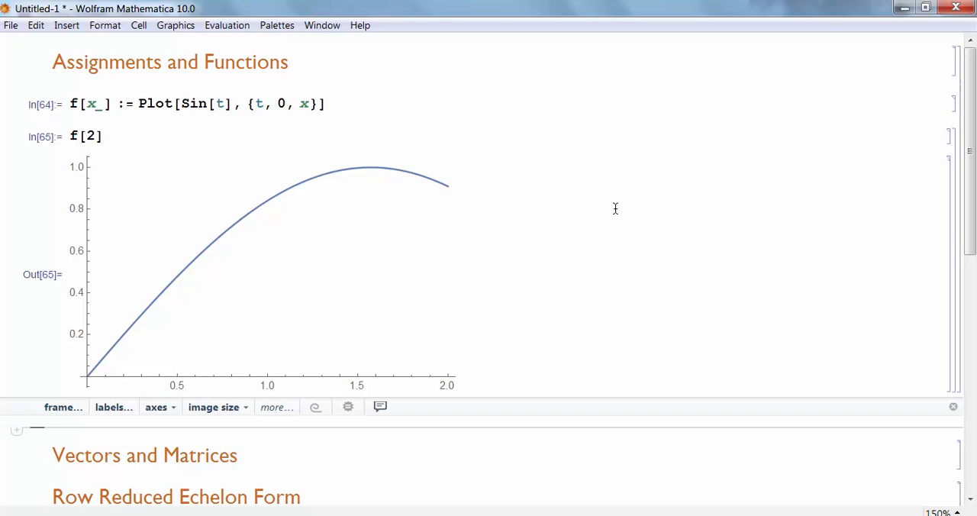
mouse_move(869, 136)
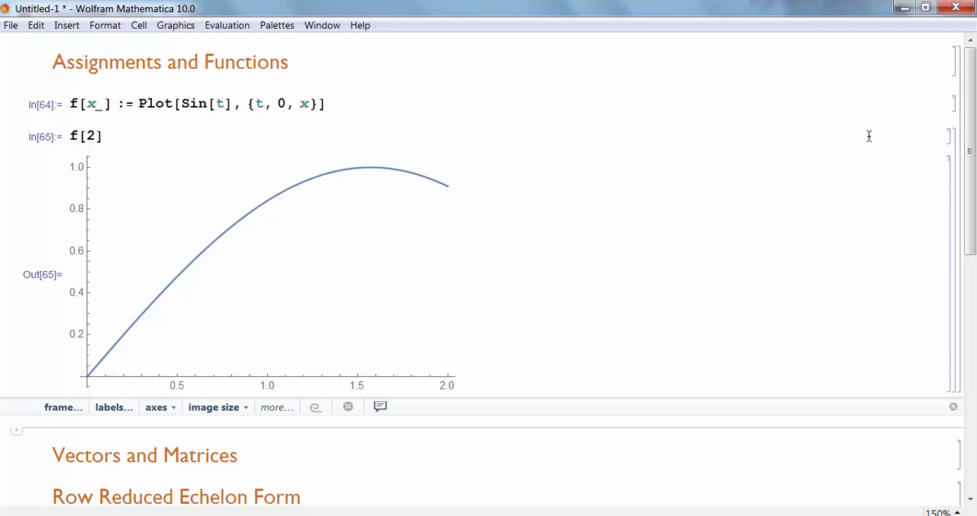
mouse_move(916, 120)
text(v = {)
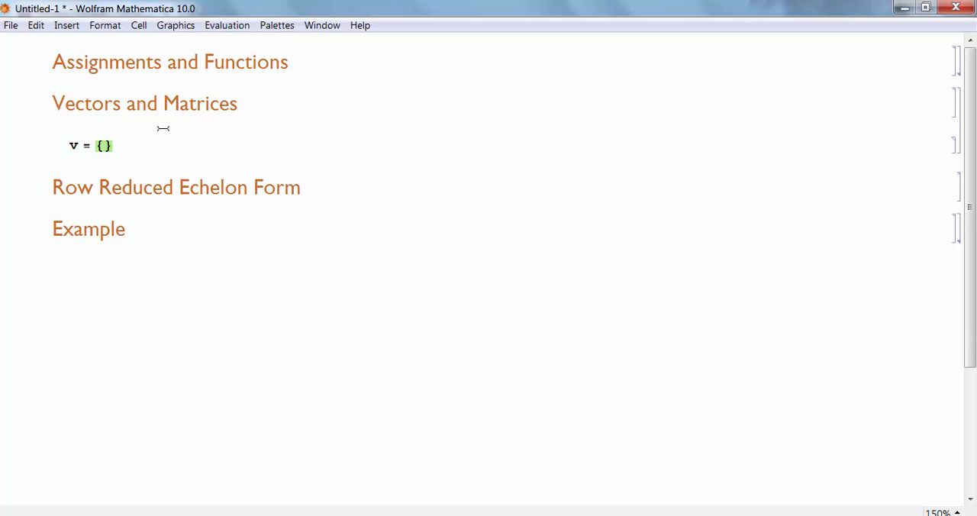
Define vectors v = {1, 2, 3} and u = {1, 1, 1} and evaluate v + u.
text(1, 2, 3)
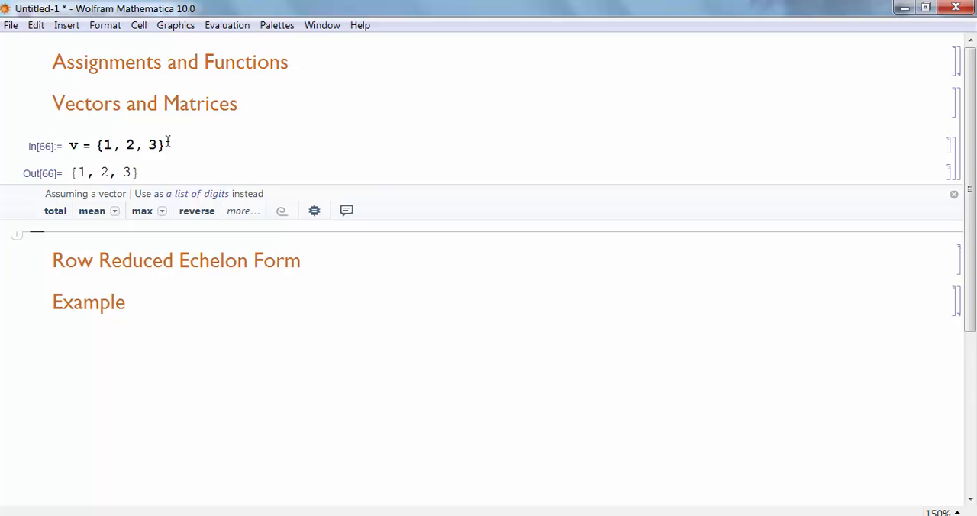
text(u =)
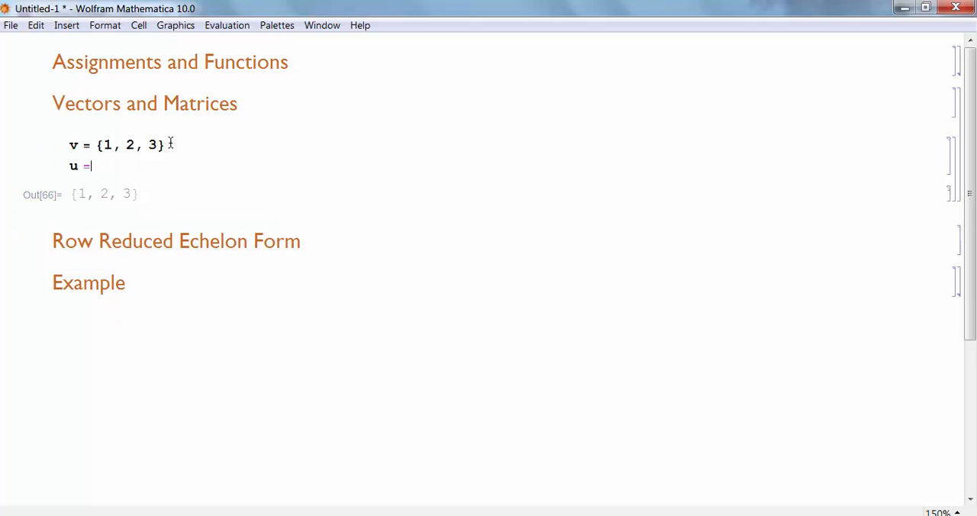
text({1, 1, 1)
text(v + u)
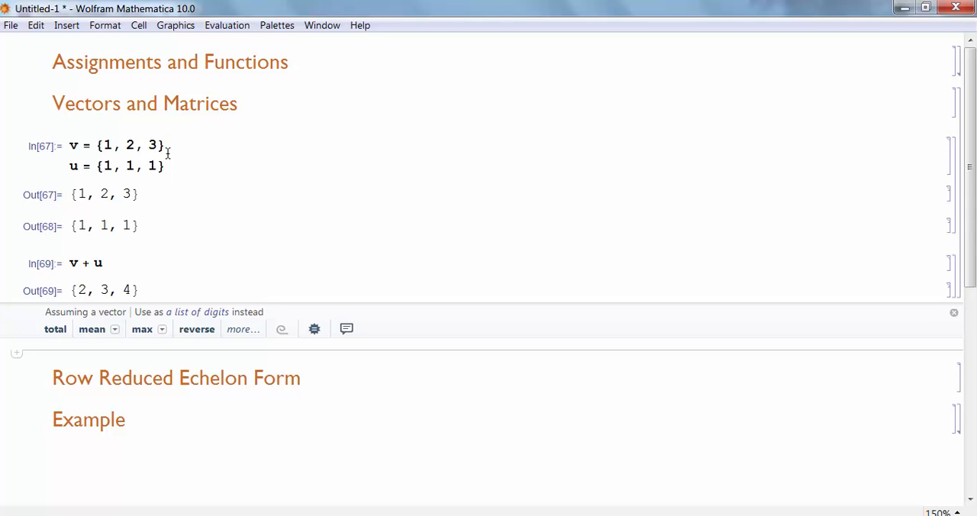
Define A = {{1, 1, 1}, {2, 2, 2}, {3, 3, 3}} and begin a MatrixForm wrapper.
text(A)
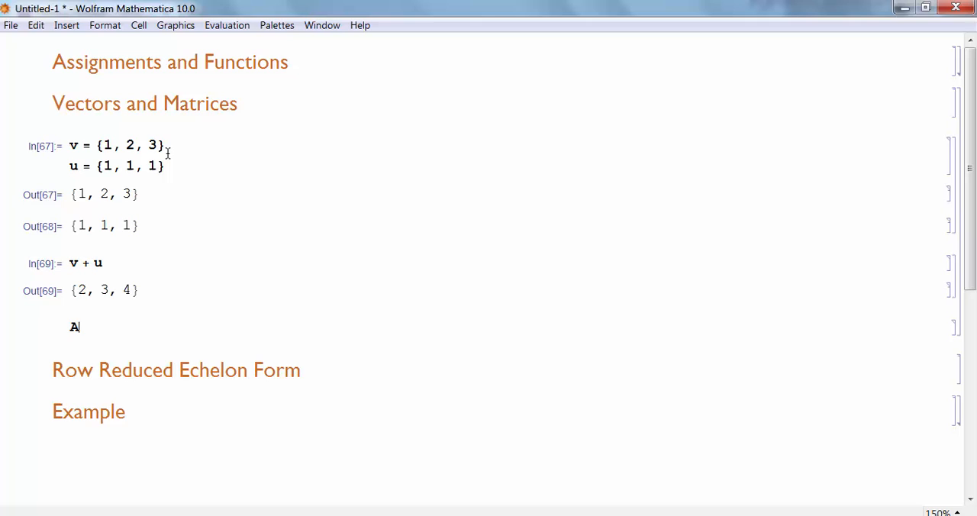
text(=)
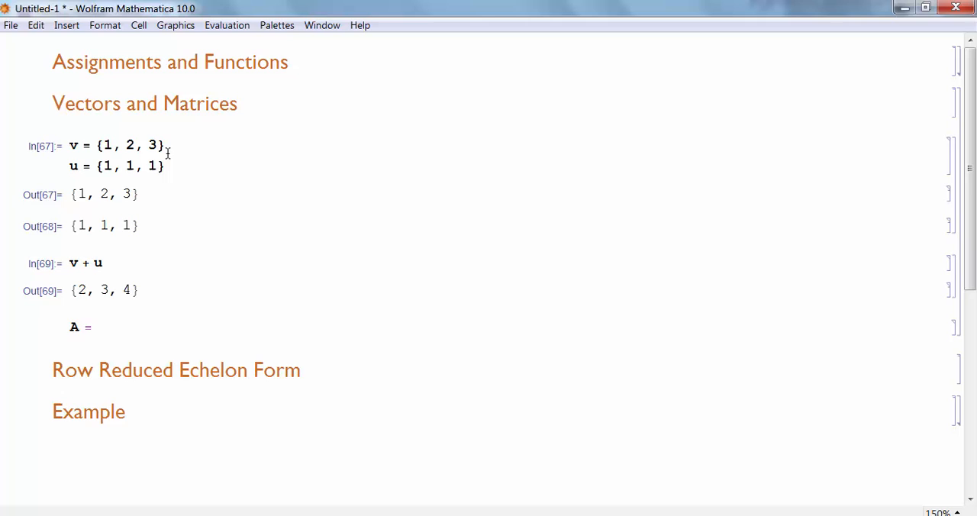
text({{)
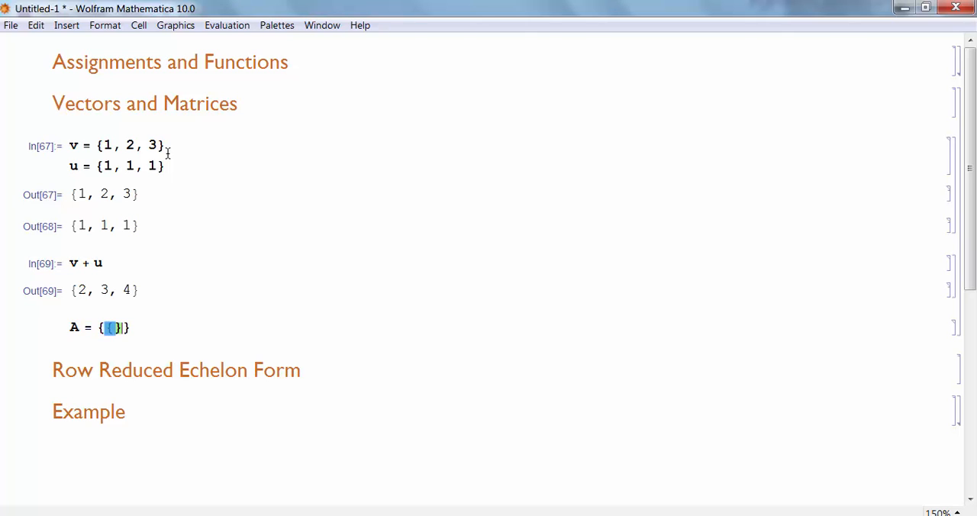
text(1, 1, 1}, {)
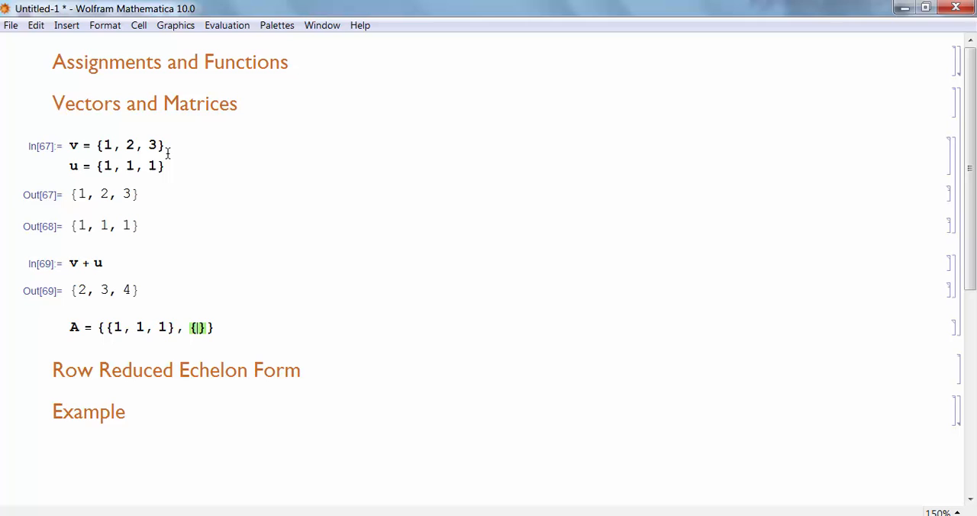
text(2, 2, 2}, {)
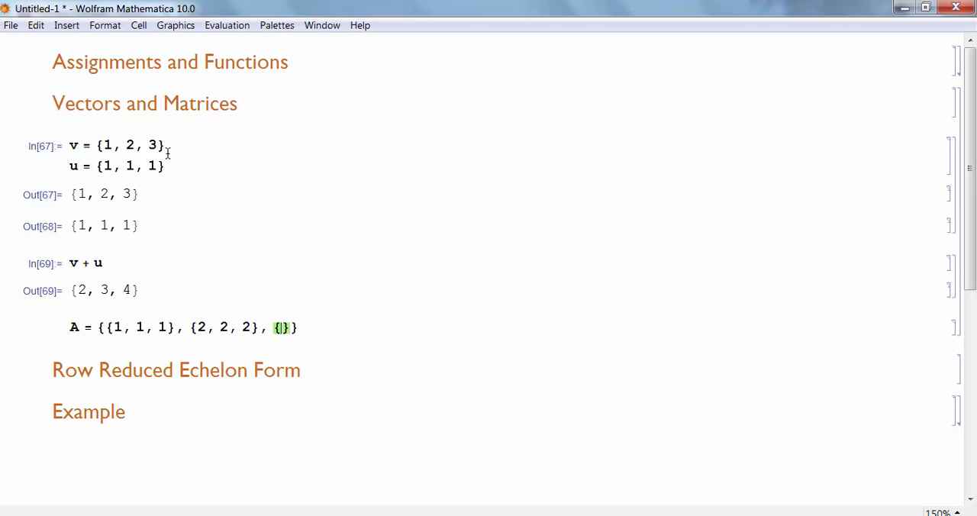
text(3, 3, 3})
text(A)
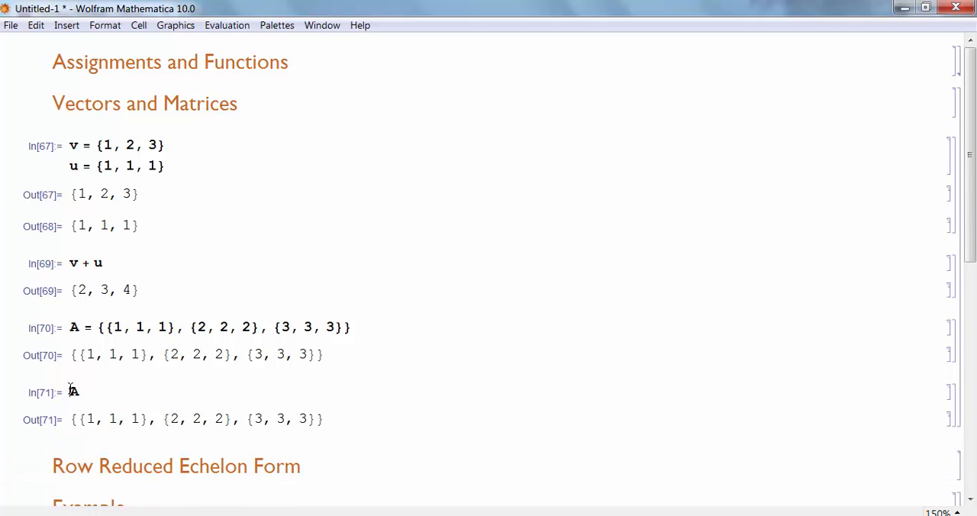
text(Ma)
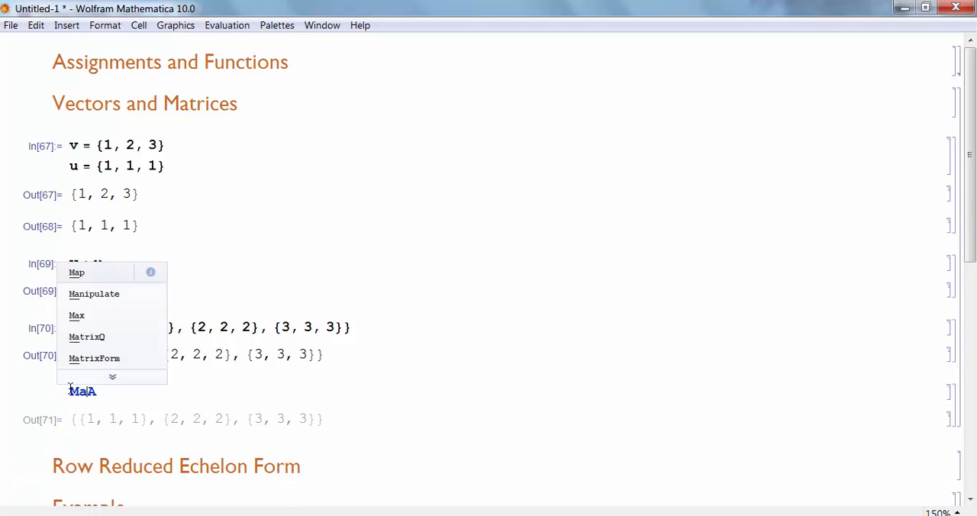
text(trix)
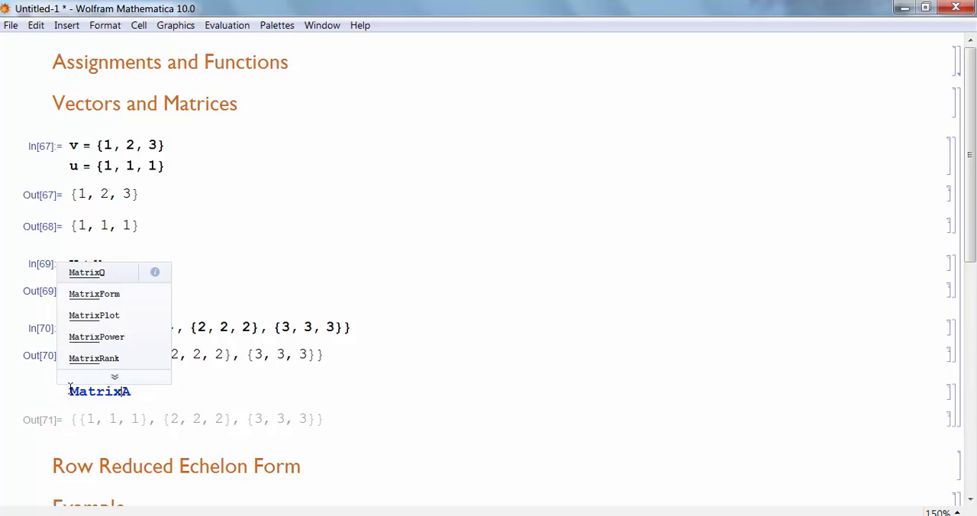
Evaluate MatrixForm[A] to display A as a 3×3 grid.
click(95, 293)
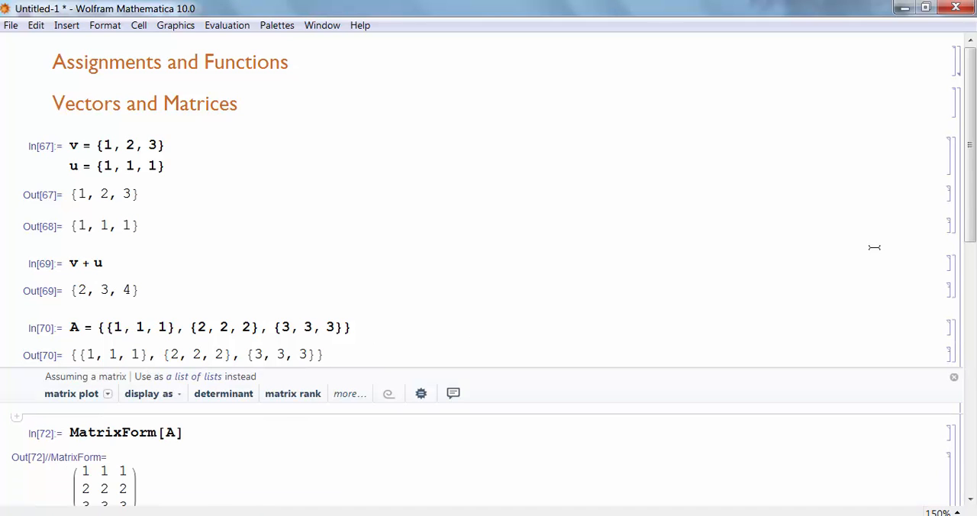
scroll(down, 3)
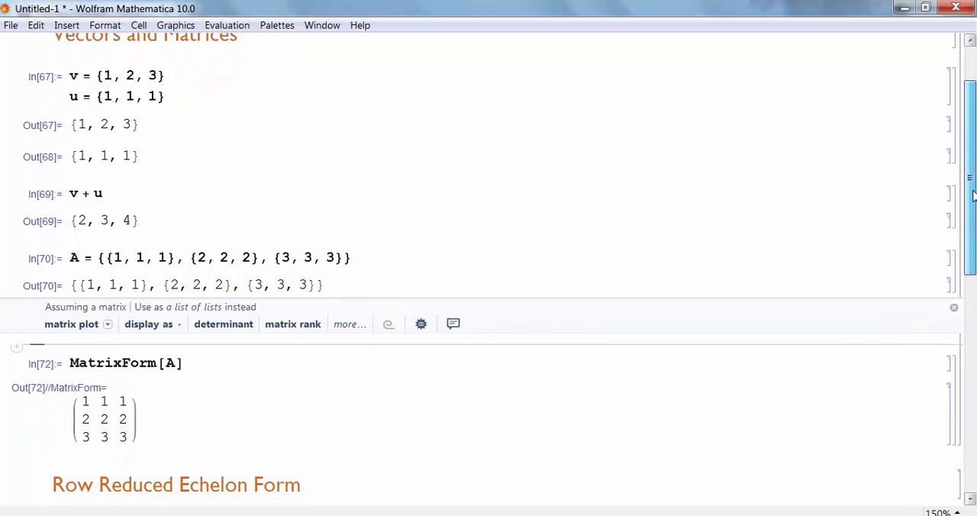
Re-enter A in two-dimensional matrix notation with rows 1 1 1, 2 2 2, 3 3 3 and re-evaluate.
scroll(down, 3)
text(A = ()
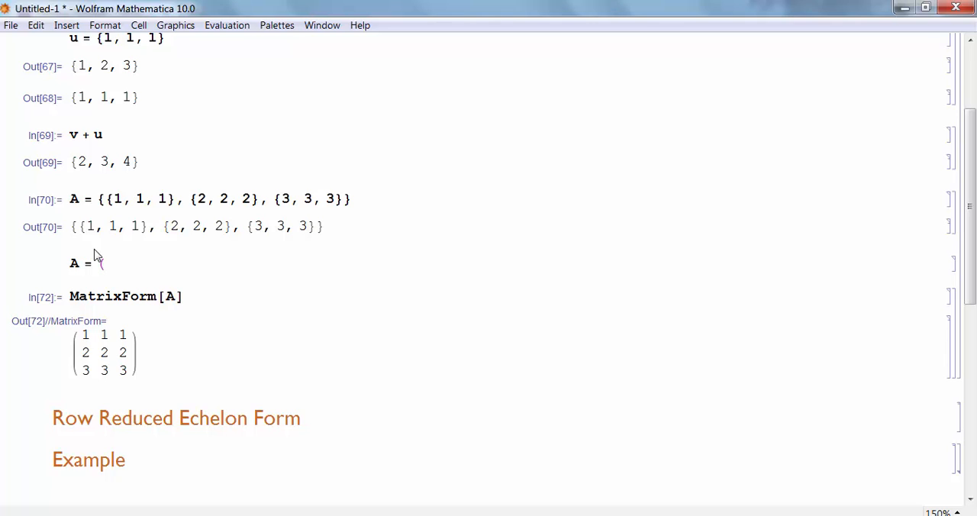
text(1)
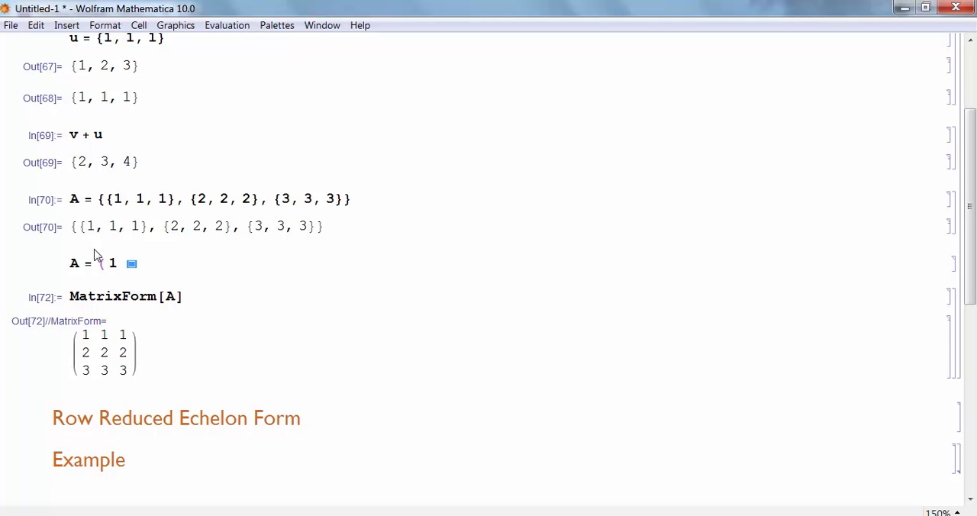
text(1)
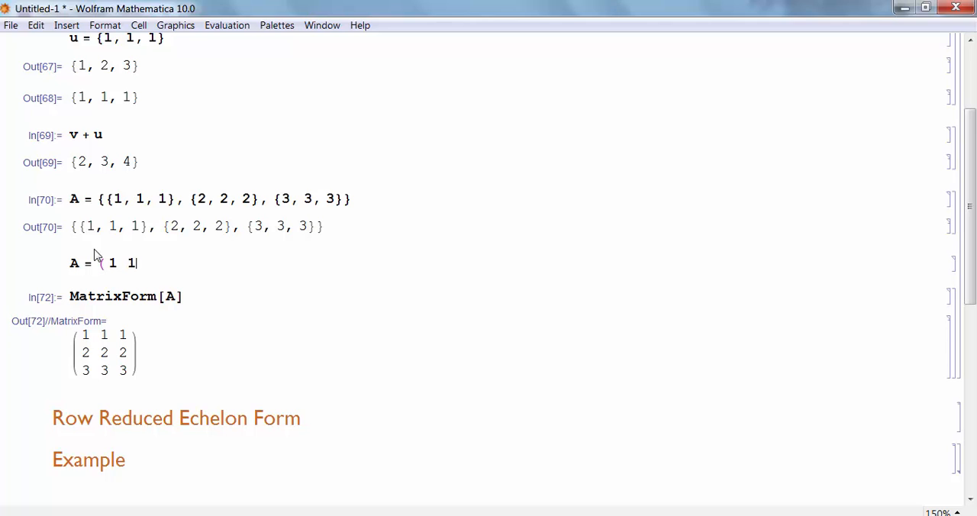
text(1)
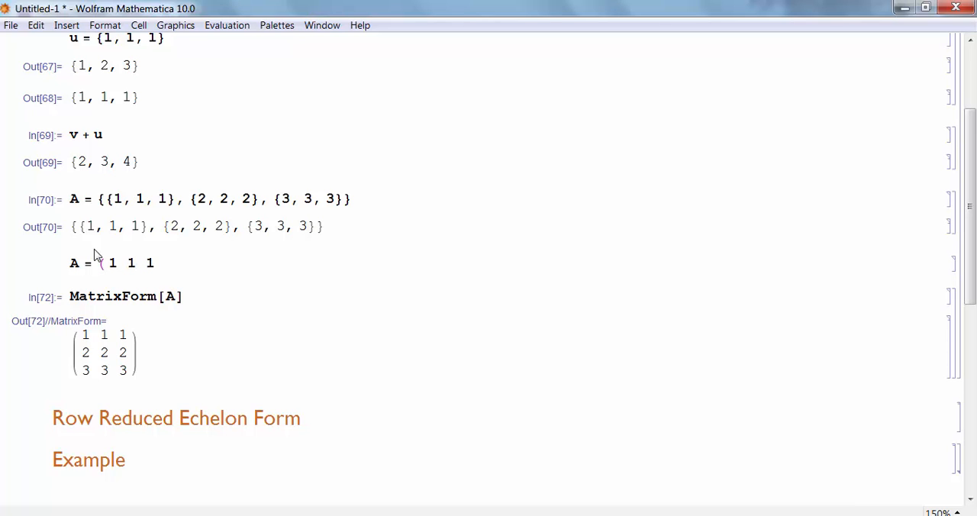
click(152, 263)
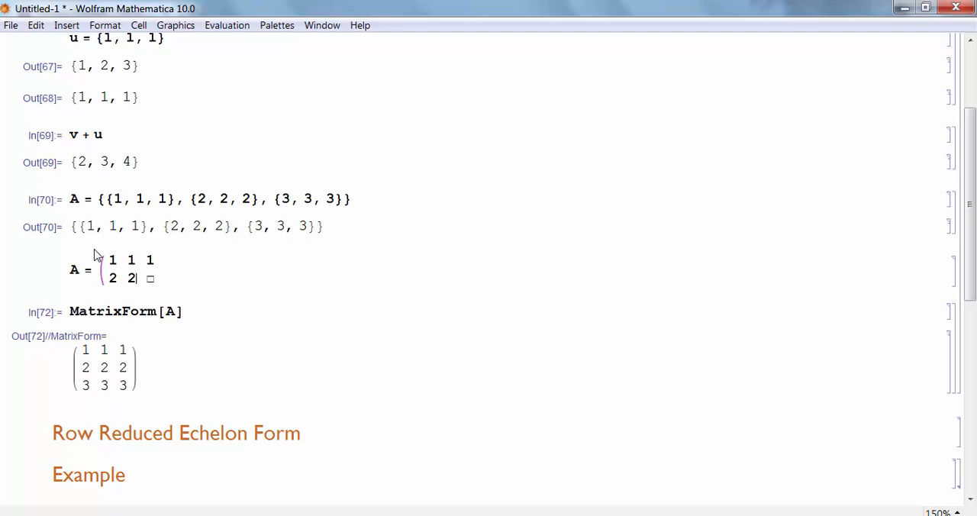
text(2)
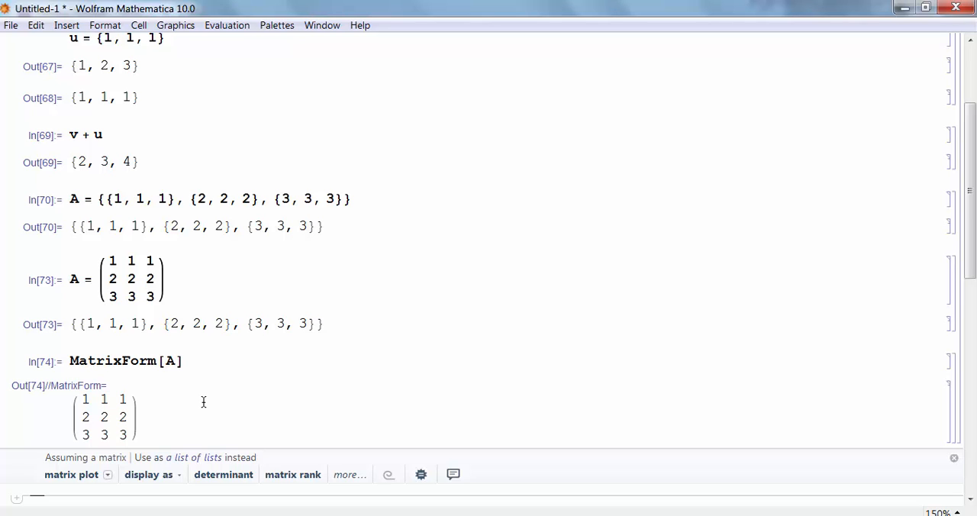
scroll(down, 3)
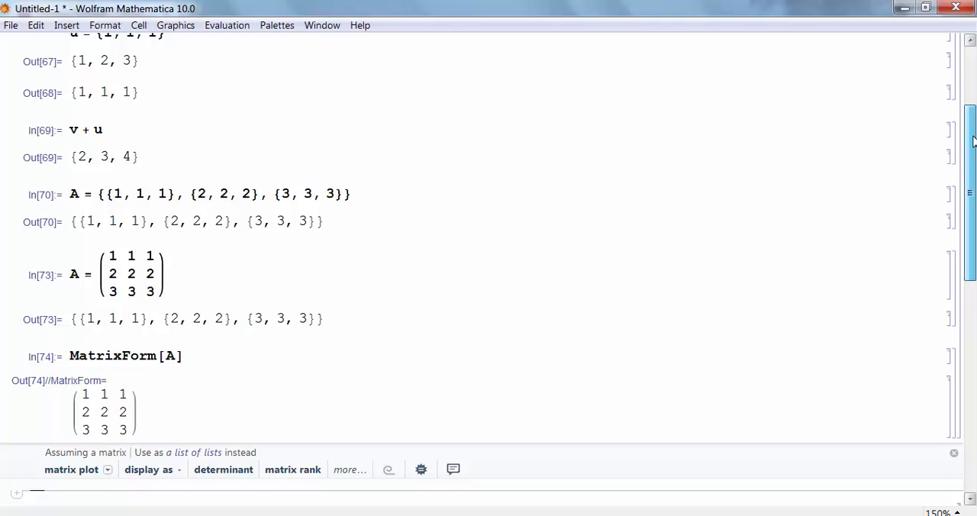
Evaluate RowReduce[A] under Row Reduced Echelon Form.
scroll(down, 3)
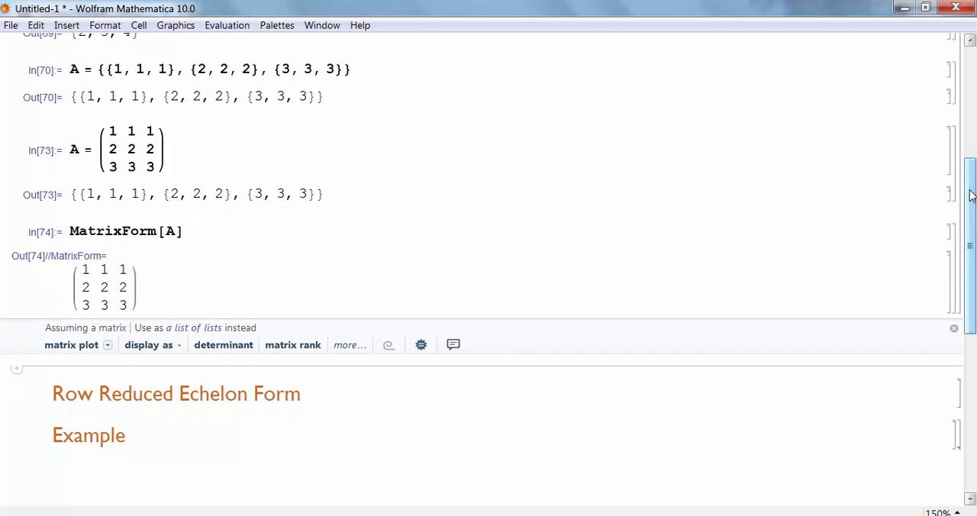
scroll(down, 3)
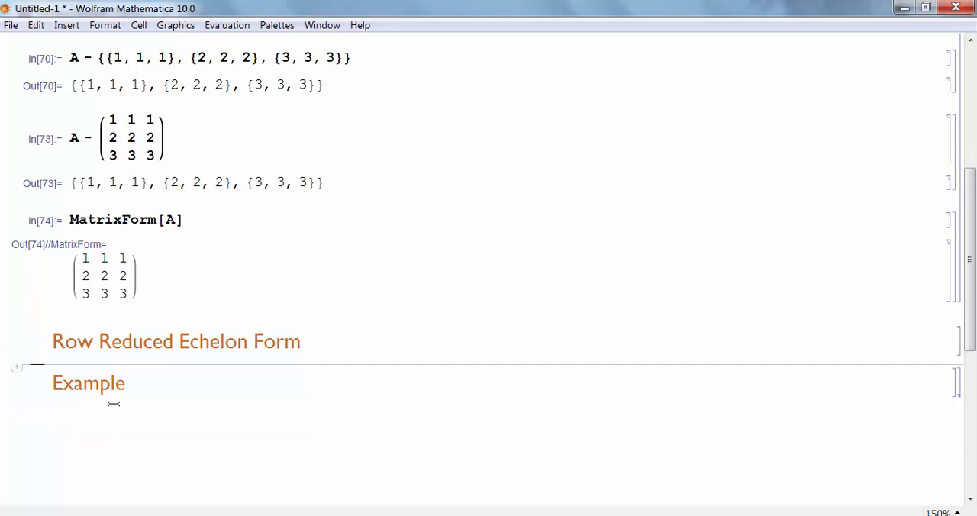
text(R)
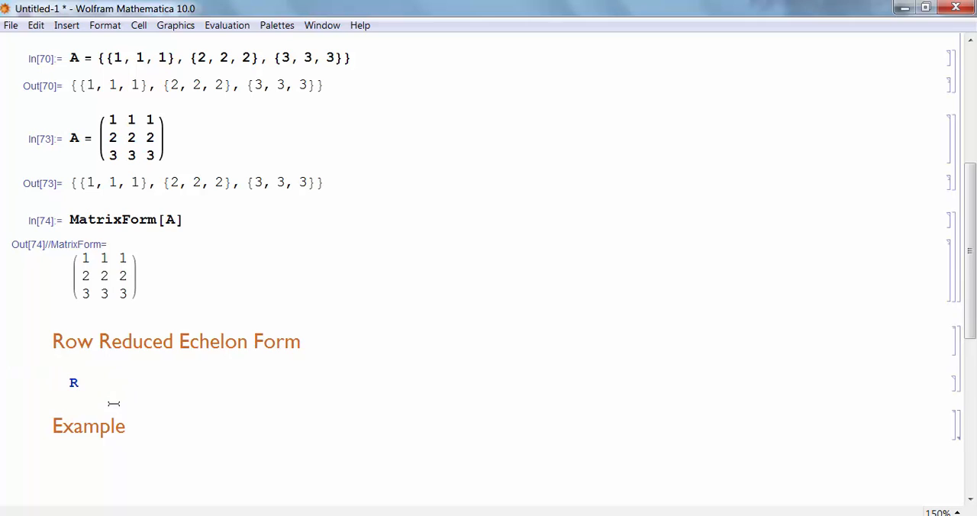
text(ow)
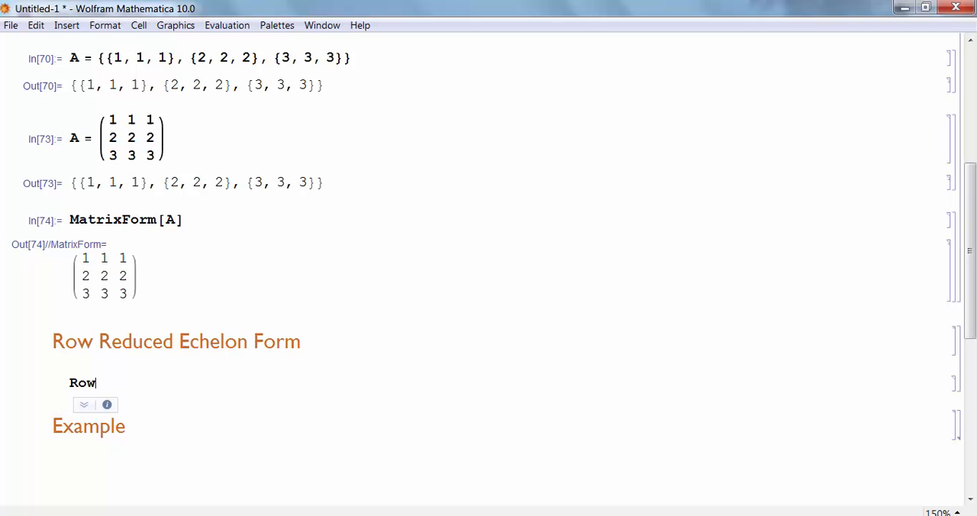
text(Reduce)
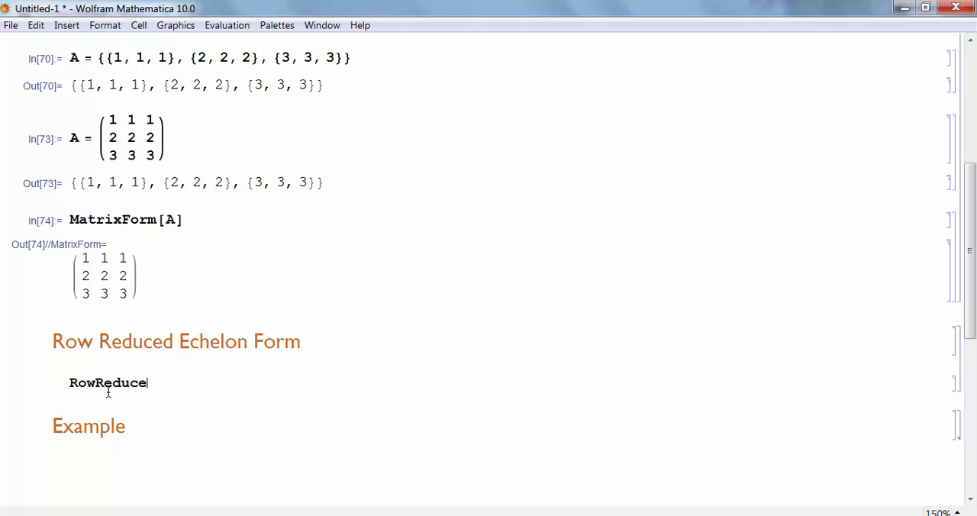
text([])
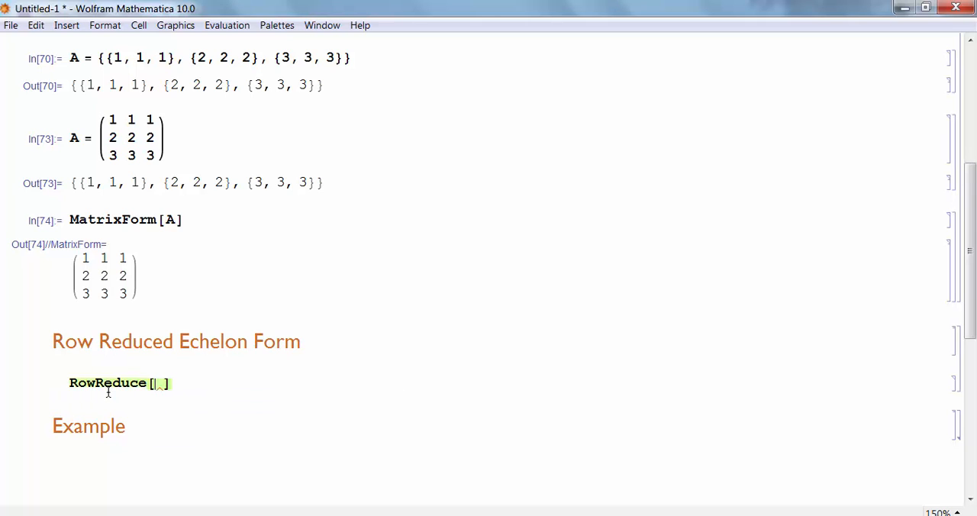
text(A)
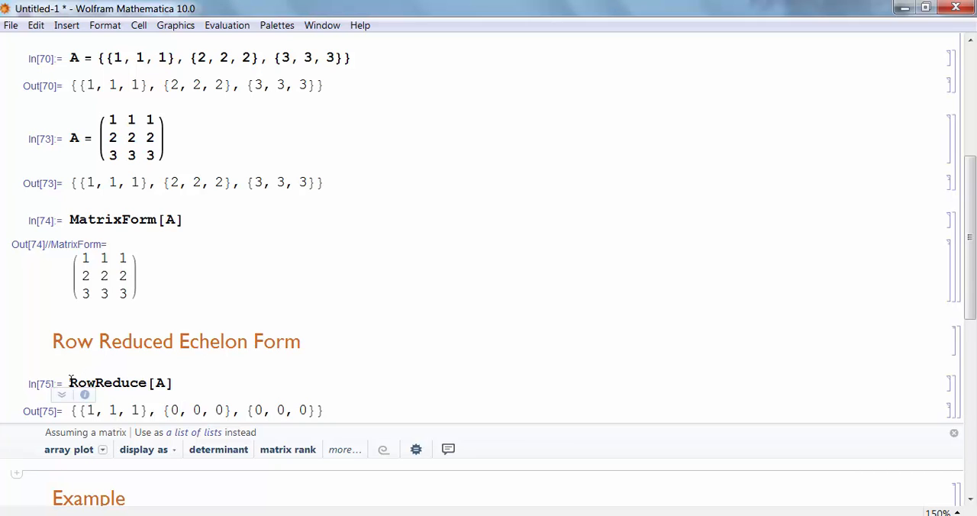
Wrap it as MatrixForm[RowReduce[A]] showing rows 1 1 1, 0 0 0, 0 0 0.
text(MatrixForm[)
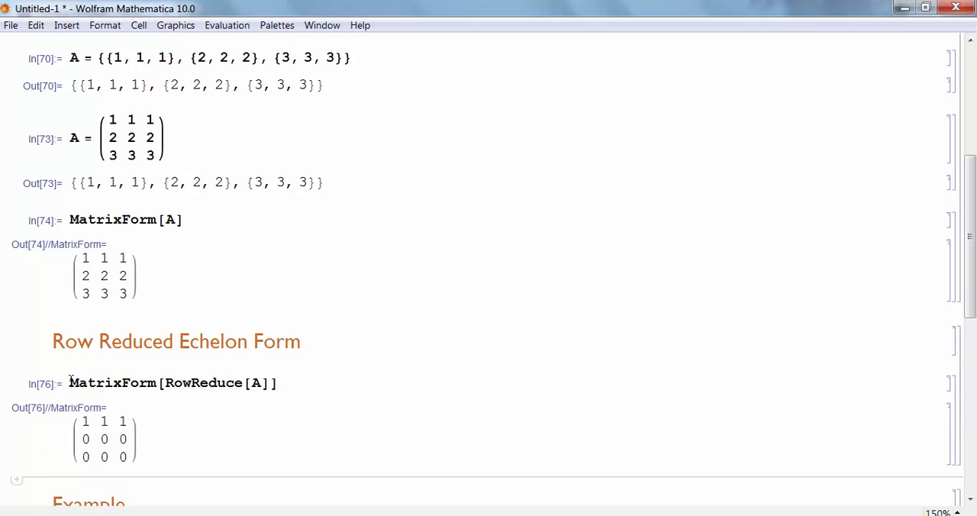
click(257, 391)
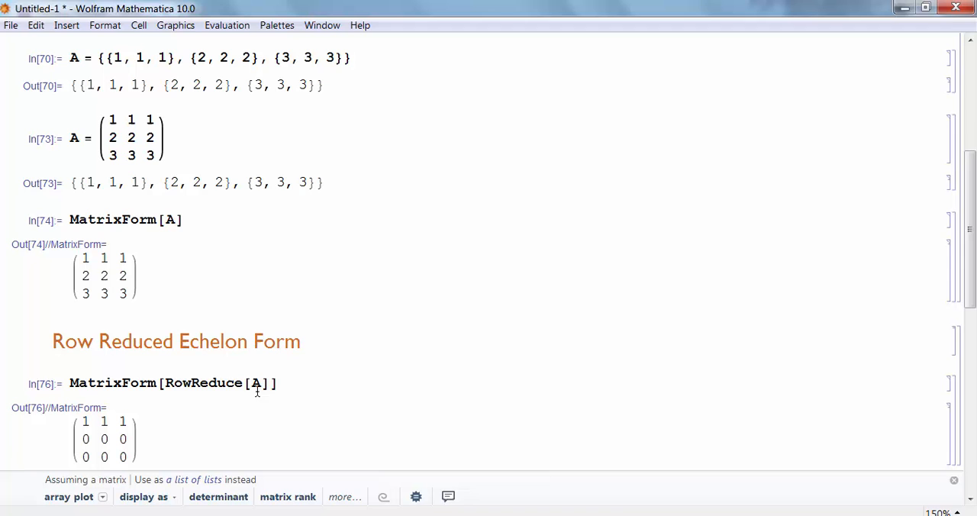
mouse_move(296, 385)
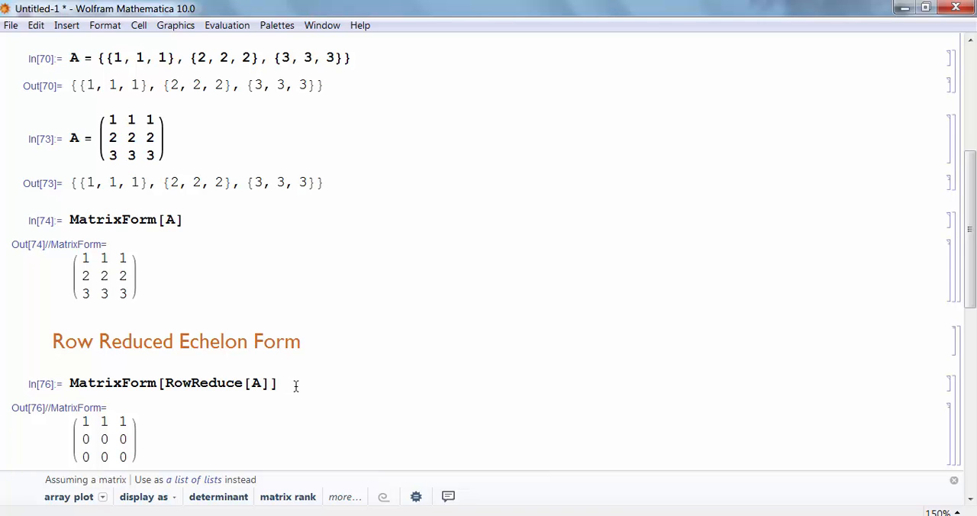
scroll(down, 3)
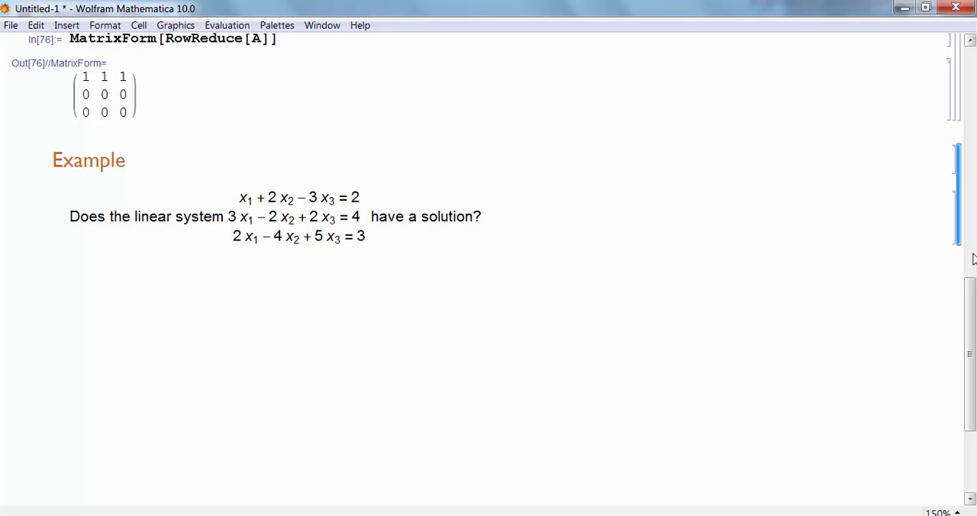
Start the example's augmented matrix A with first row 1 2 -3 2.
scroll(down, 3)
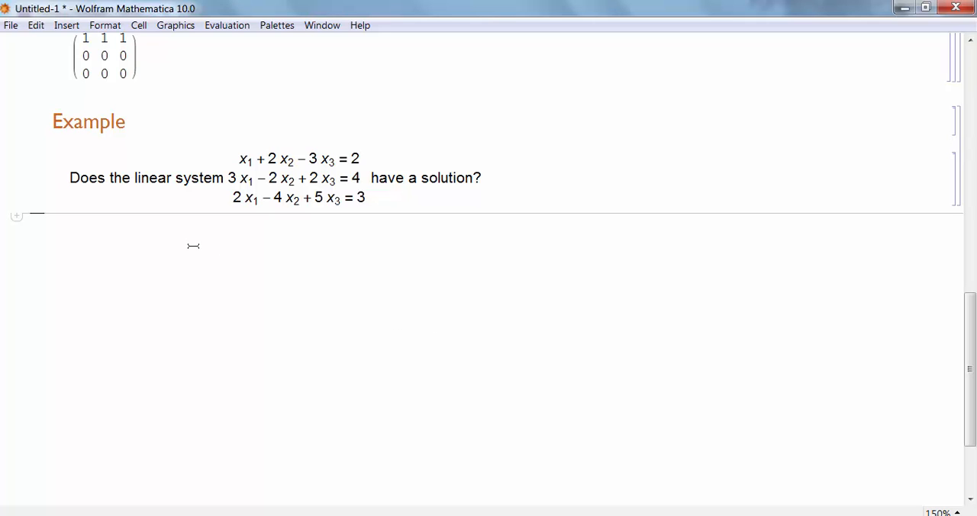
text(A =)
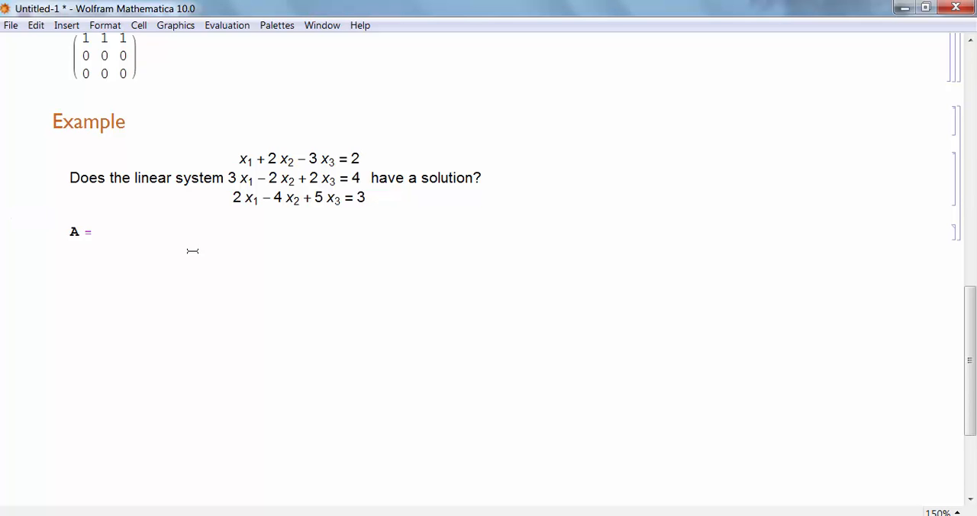
text(()
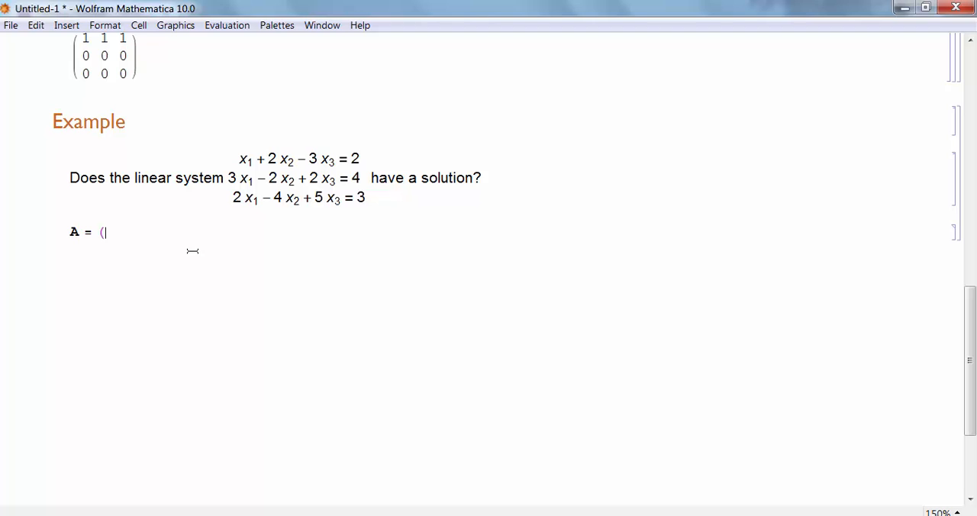
text(1)
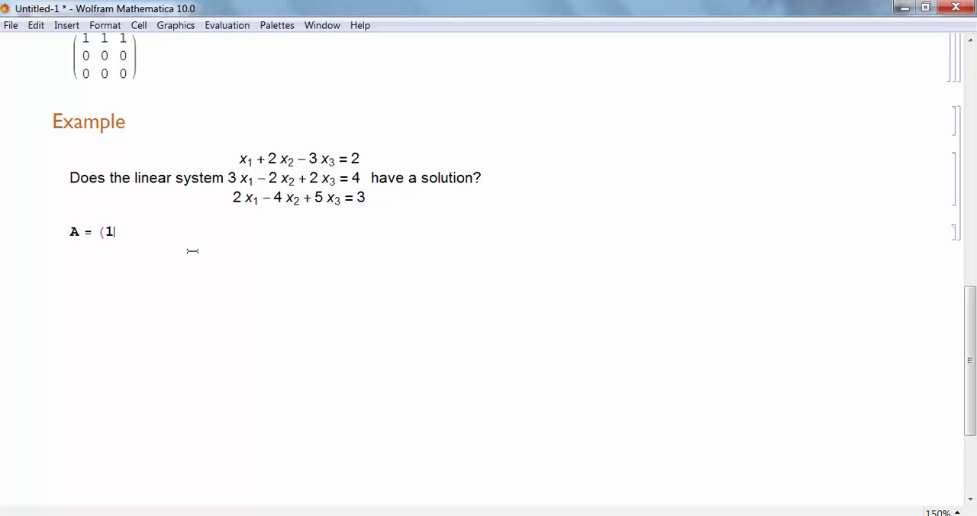
text(2)
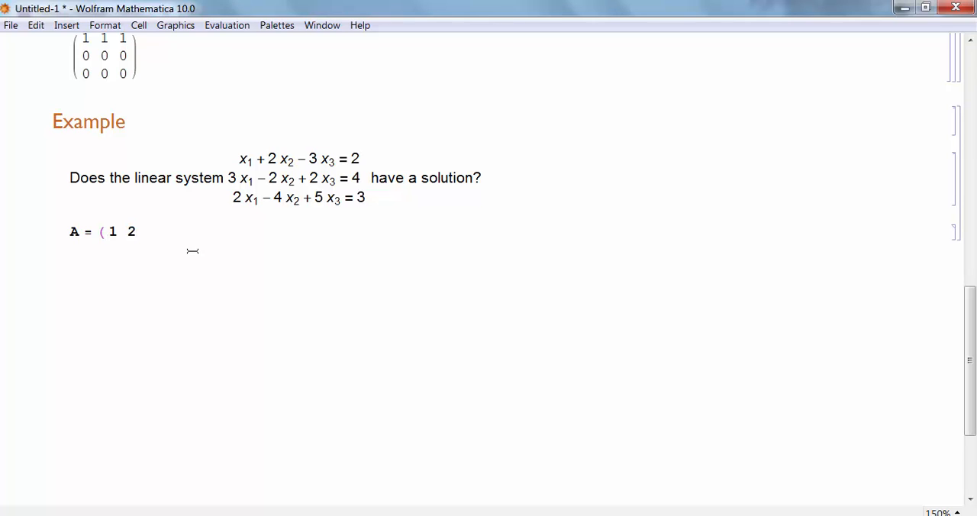
text(-3)
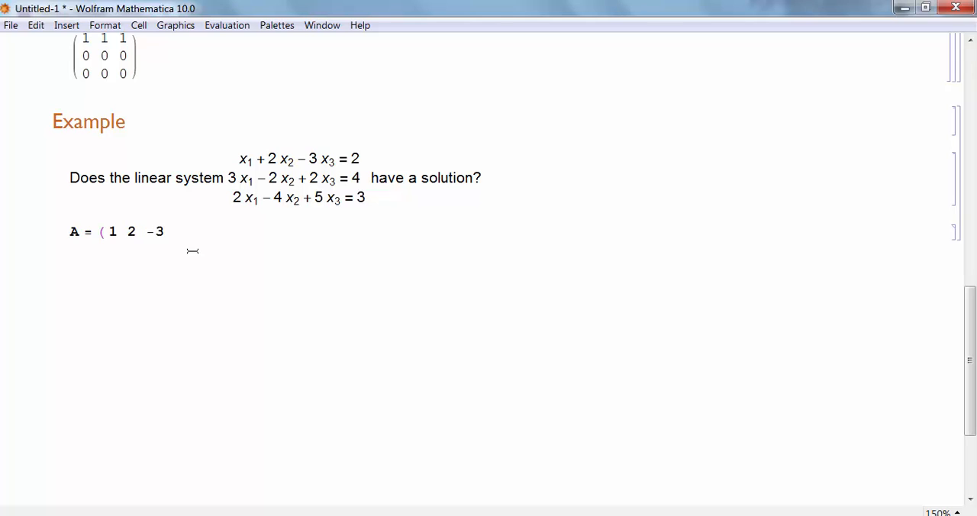
text(2)
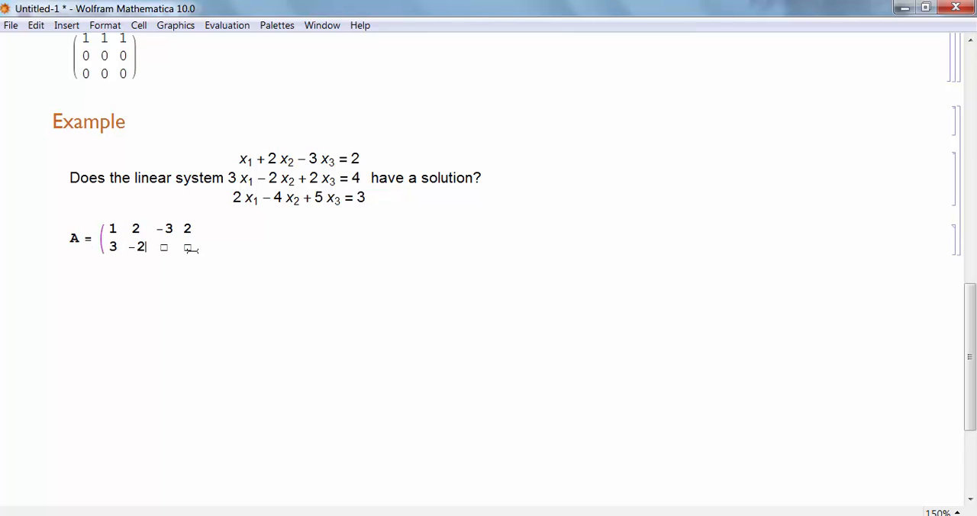
Complete rows 3 -2 2 4 and 2 -4 5 3 and evaluate the 3×4 matrix.
text(2	4)
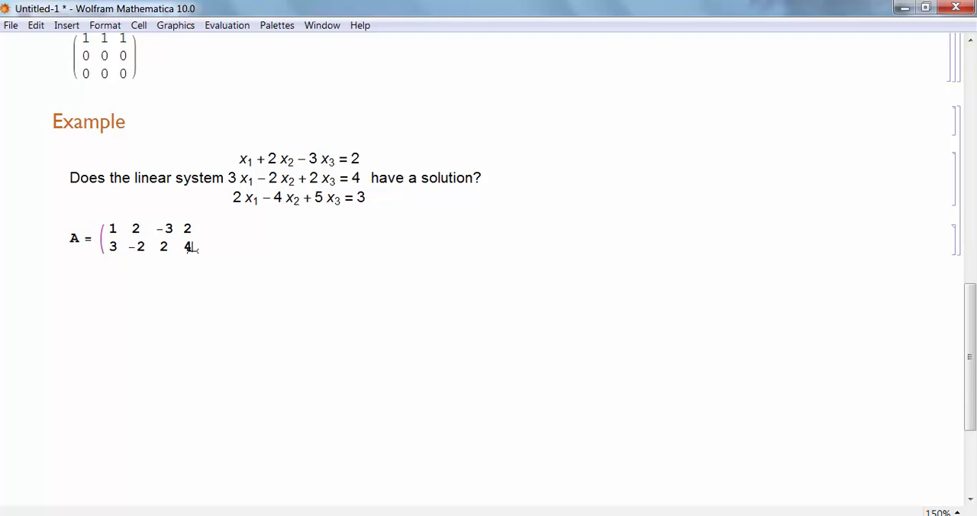
text(2)
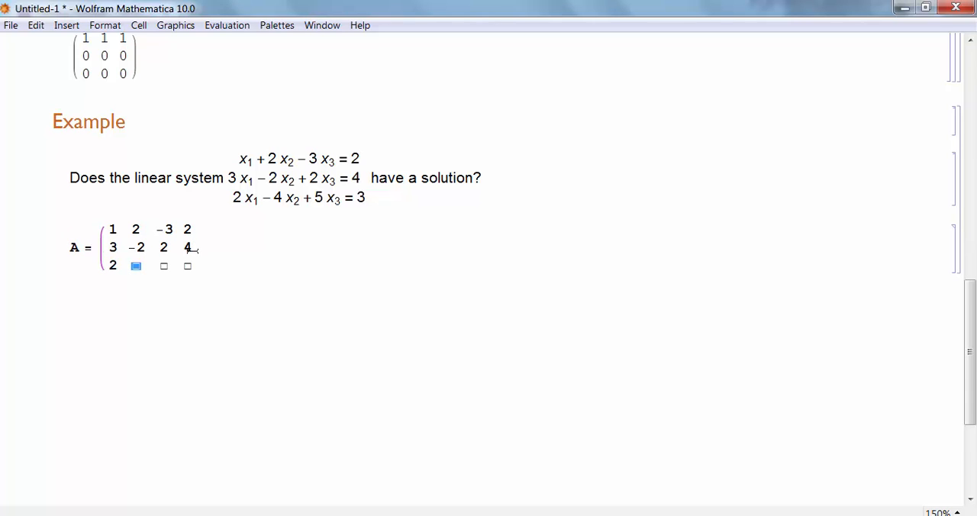
text(-4)
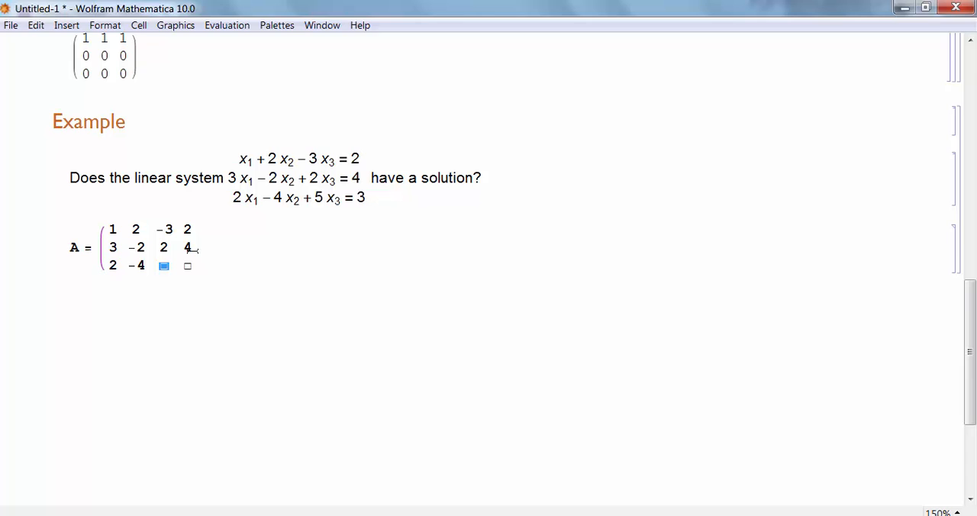
text(5	3)
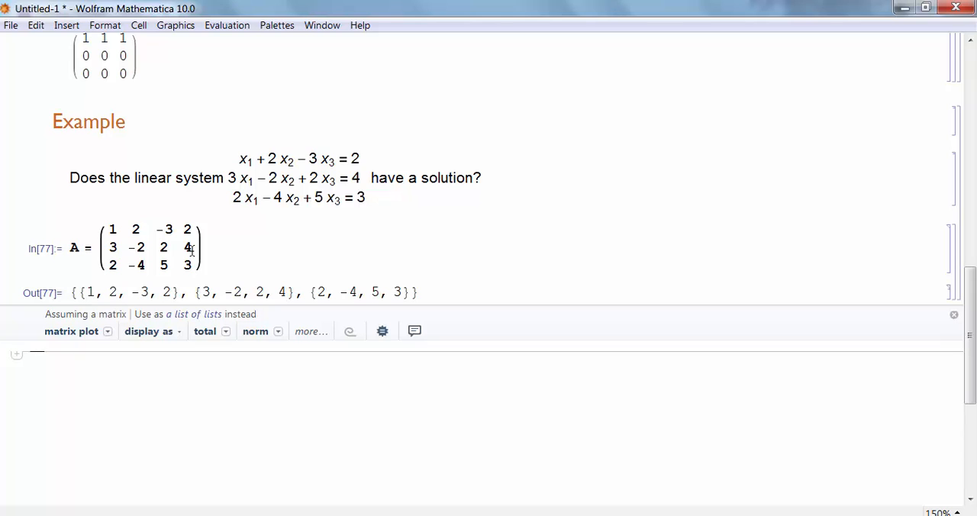
Evaluate MatrixForm[RowReduce[A]] giving rows 1 0 -1/4 0, 0 1 -11/8 0, 0 0 0 1.
text(RowReduce)
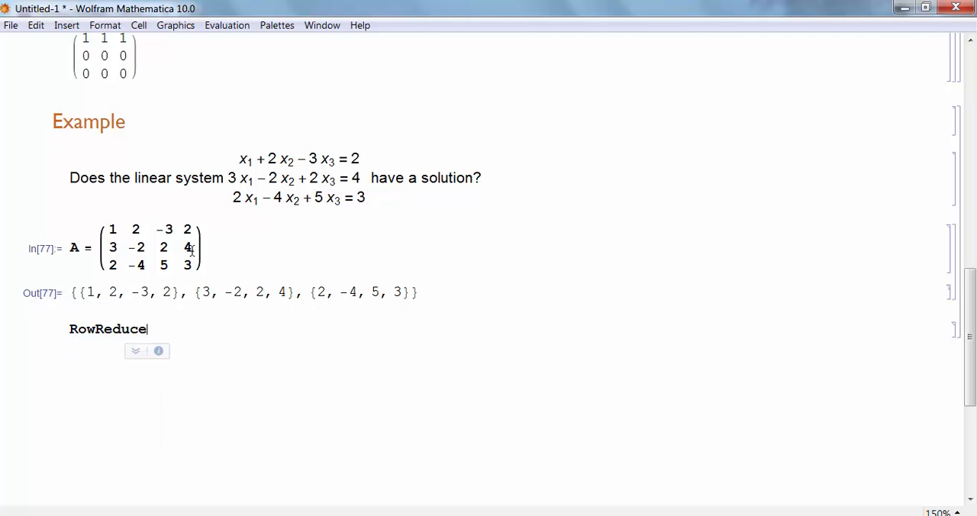
text([A])
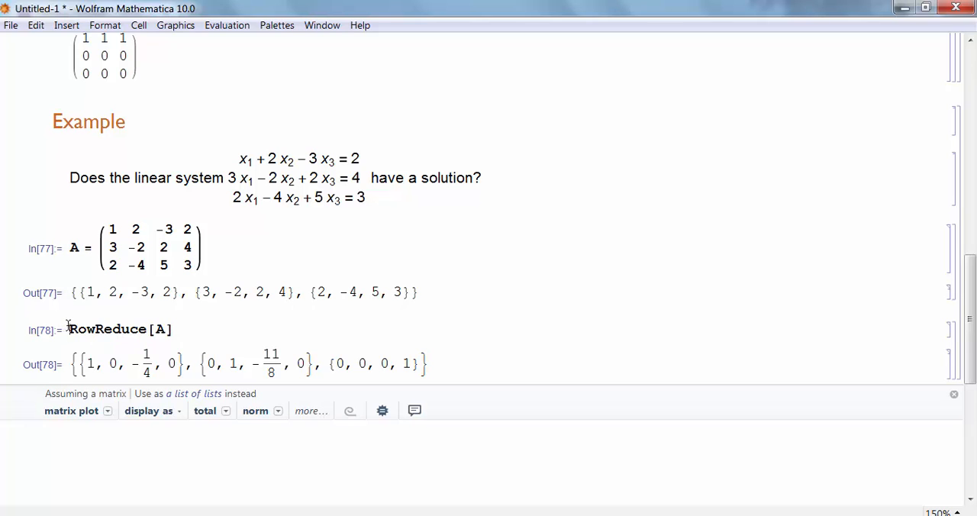
text(MatrixF)
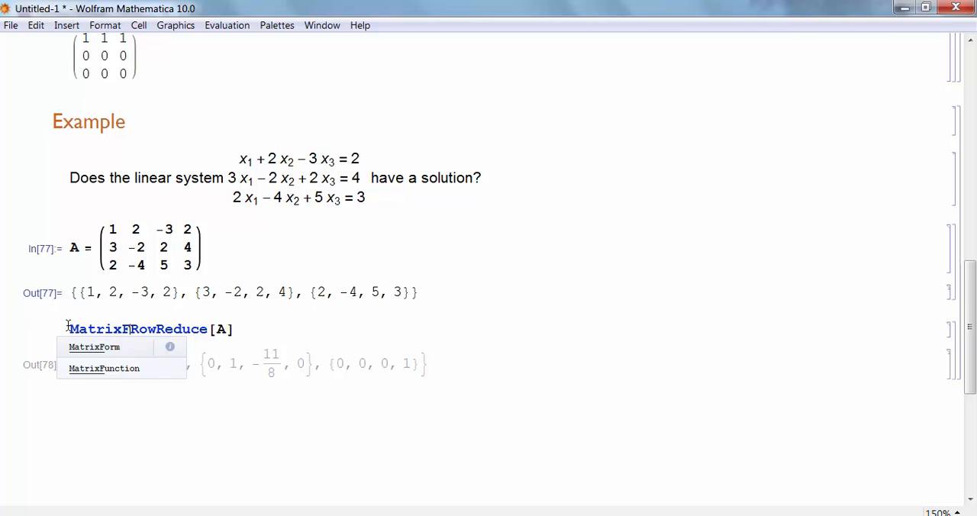
click(94, 347)
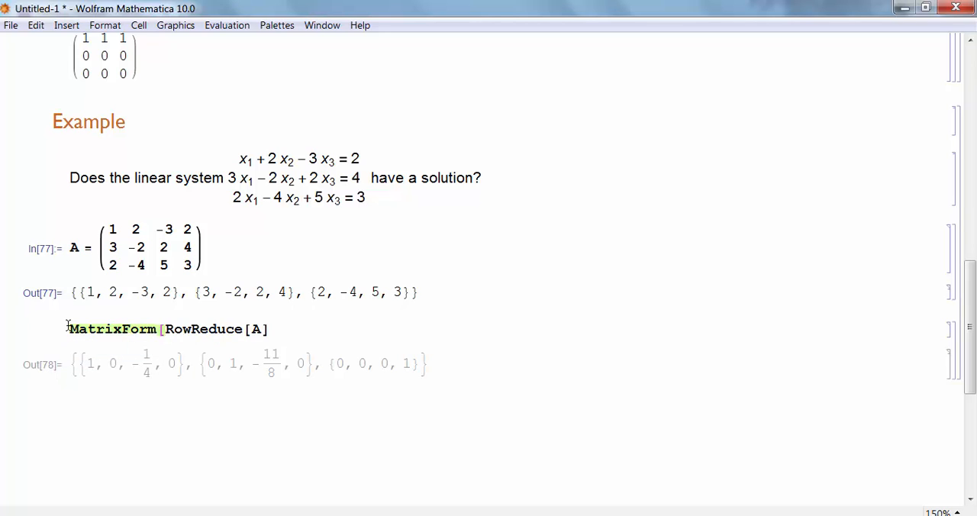
text(])
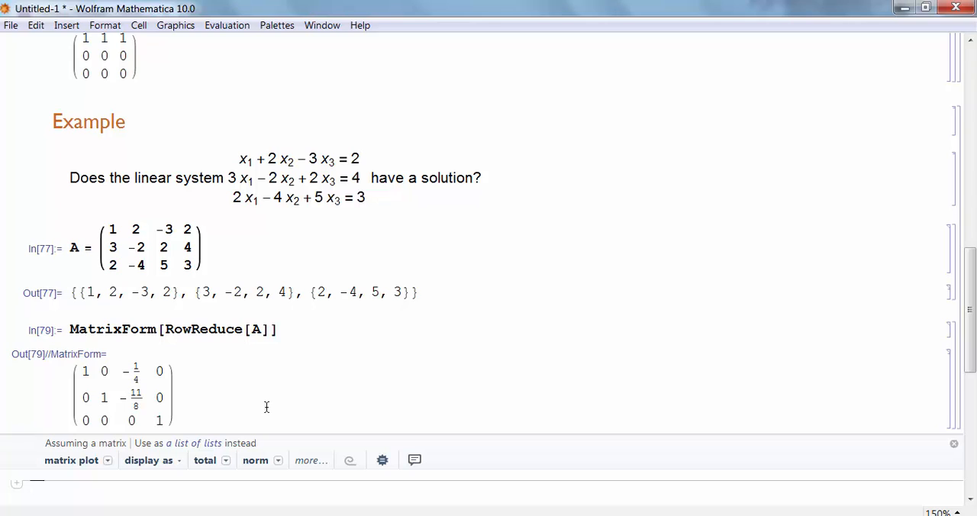
mouse_move(258, 404)
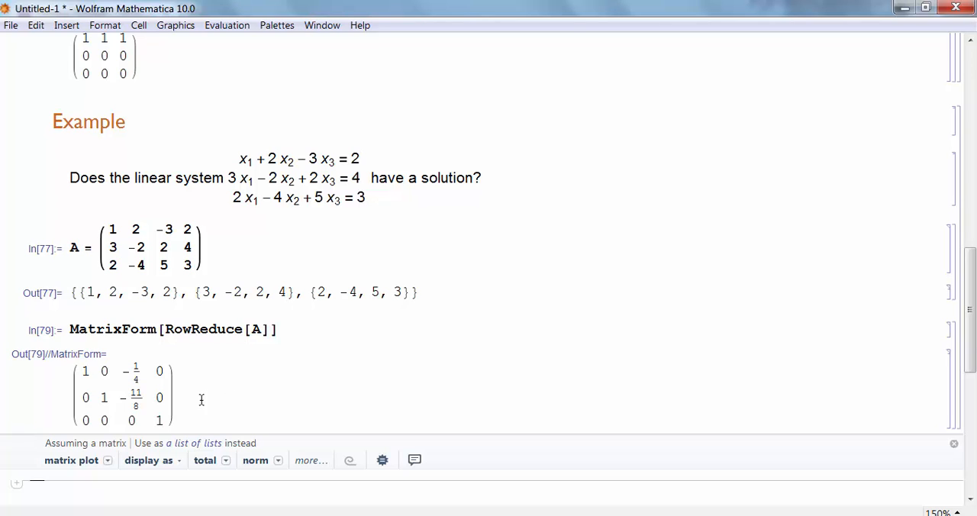
mouse_move(183, 403)
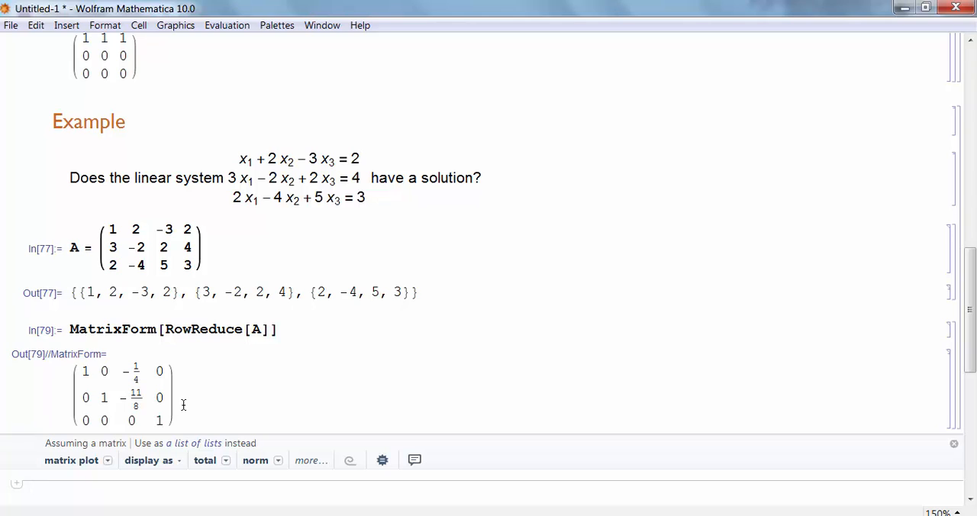
mouse_move(183, 404)
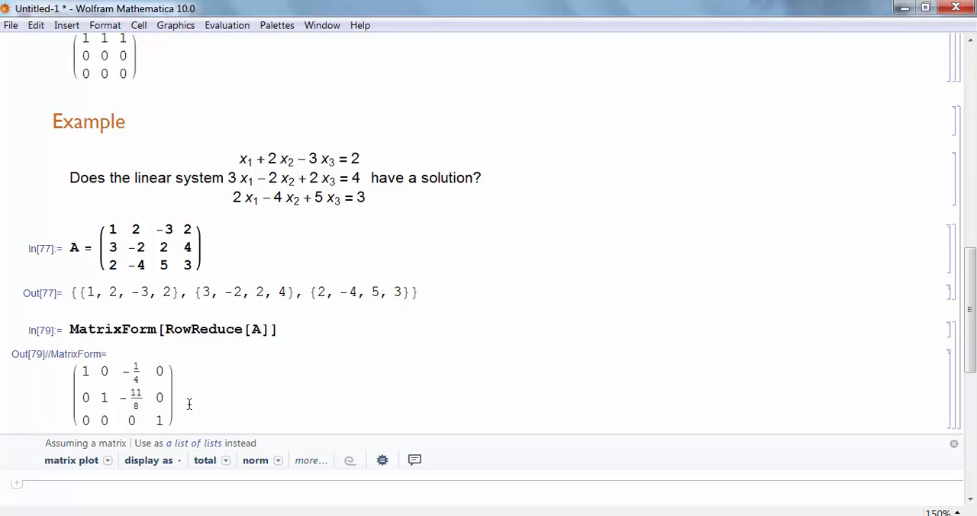
mouse_move(193, 406)
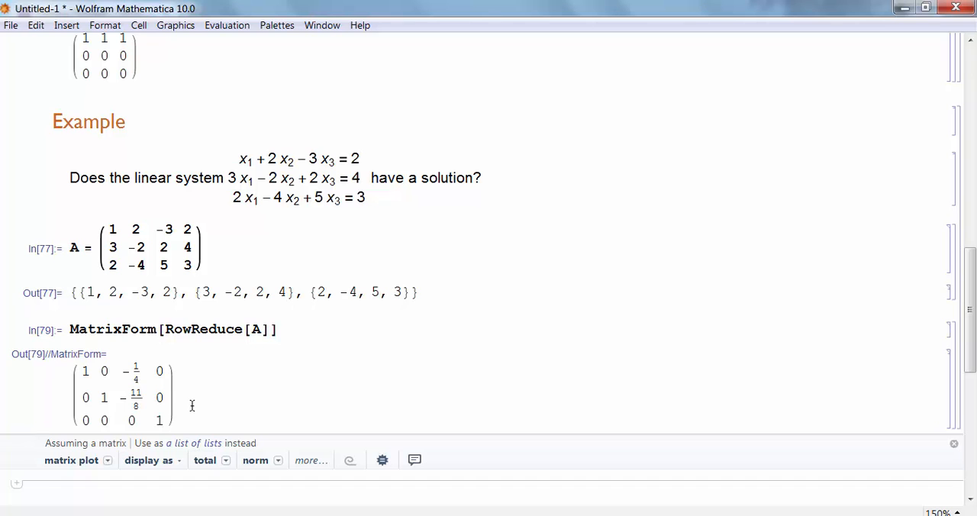